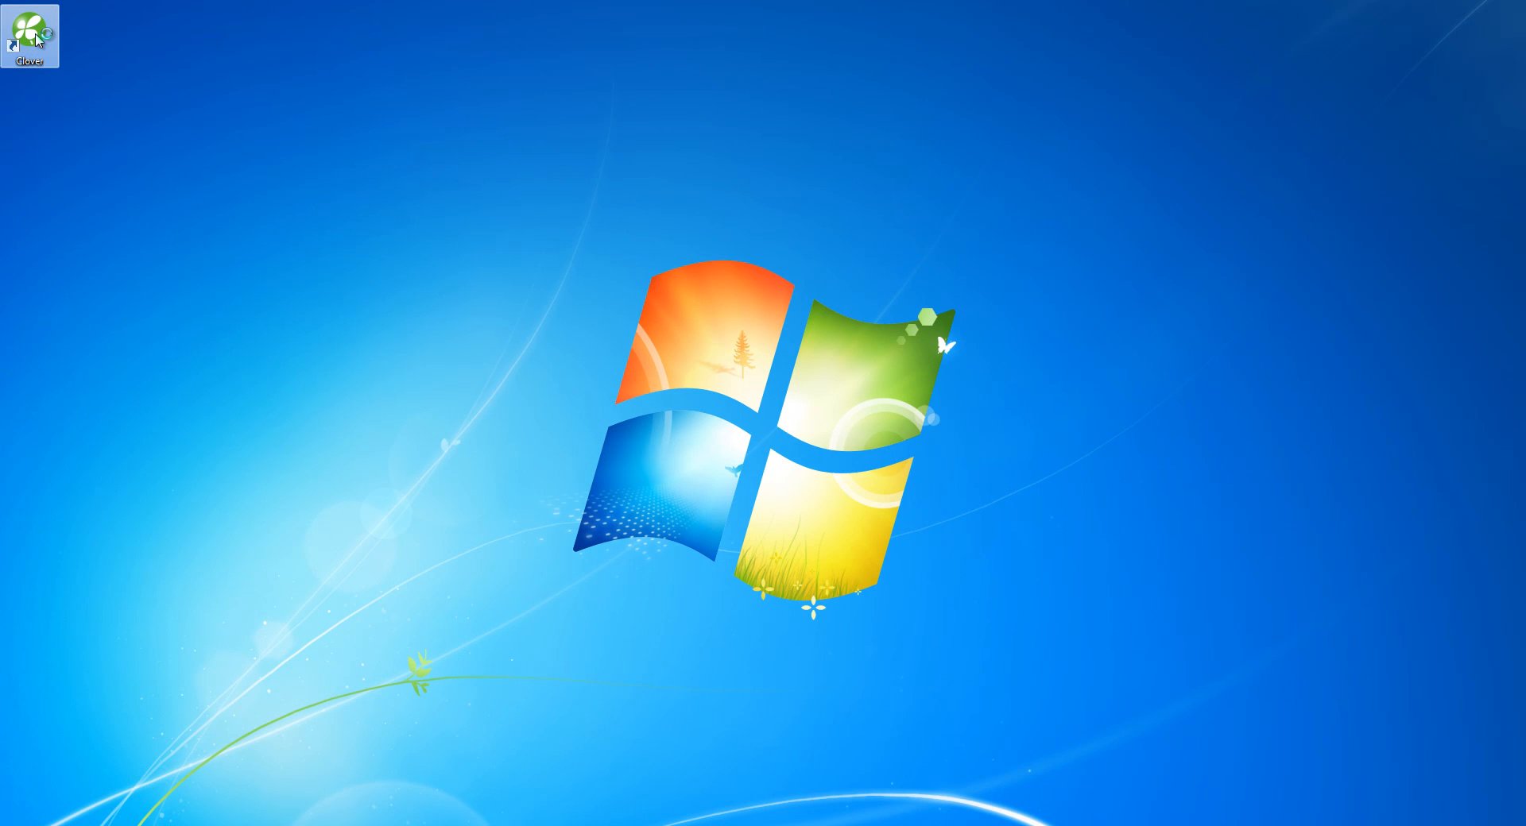
Launch Clover from the desktop shortcut and open its file commands
{"action": "double_click", "coordinate": [29, 32]}
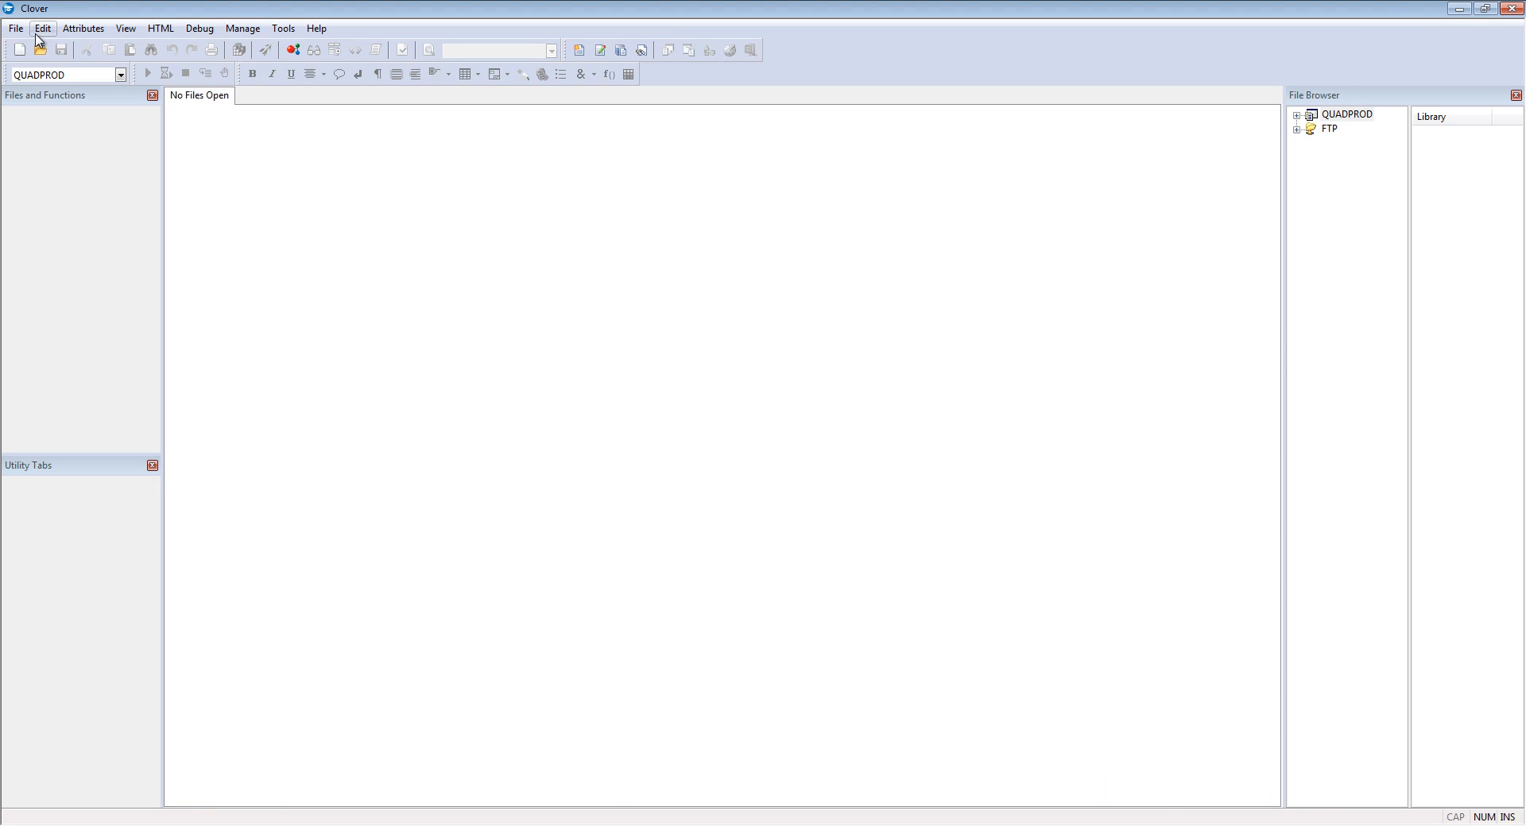
{"action": "left_click", "coordinate": [16, 27]}
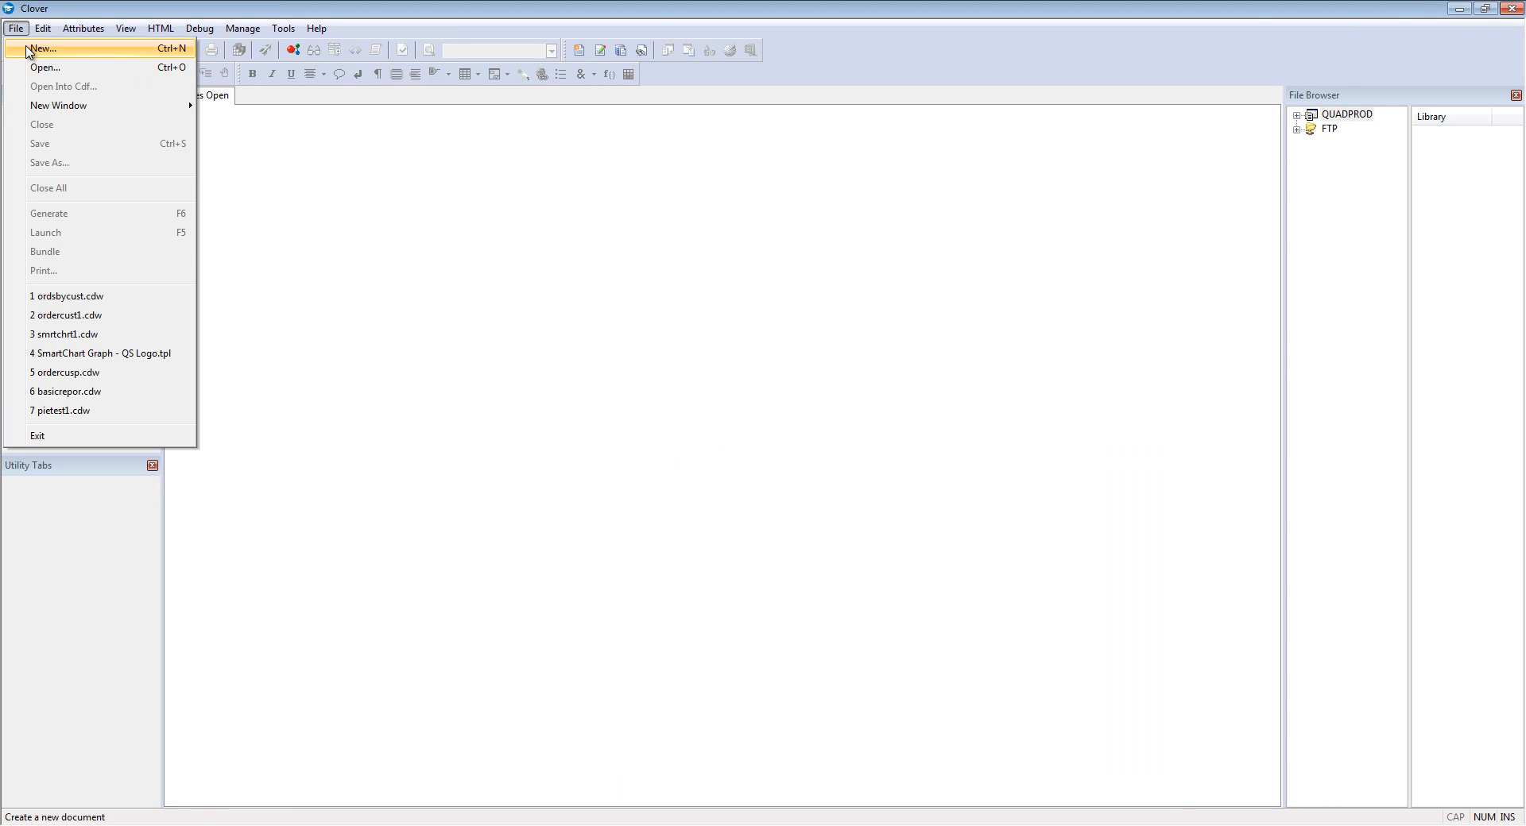
Start a new program and browse the DB2 families (Arctic, Cascadia, Nightfall, Sonora), then list the Arctic templates
{"action": "left_click", "coordinate": [41, 49]}
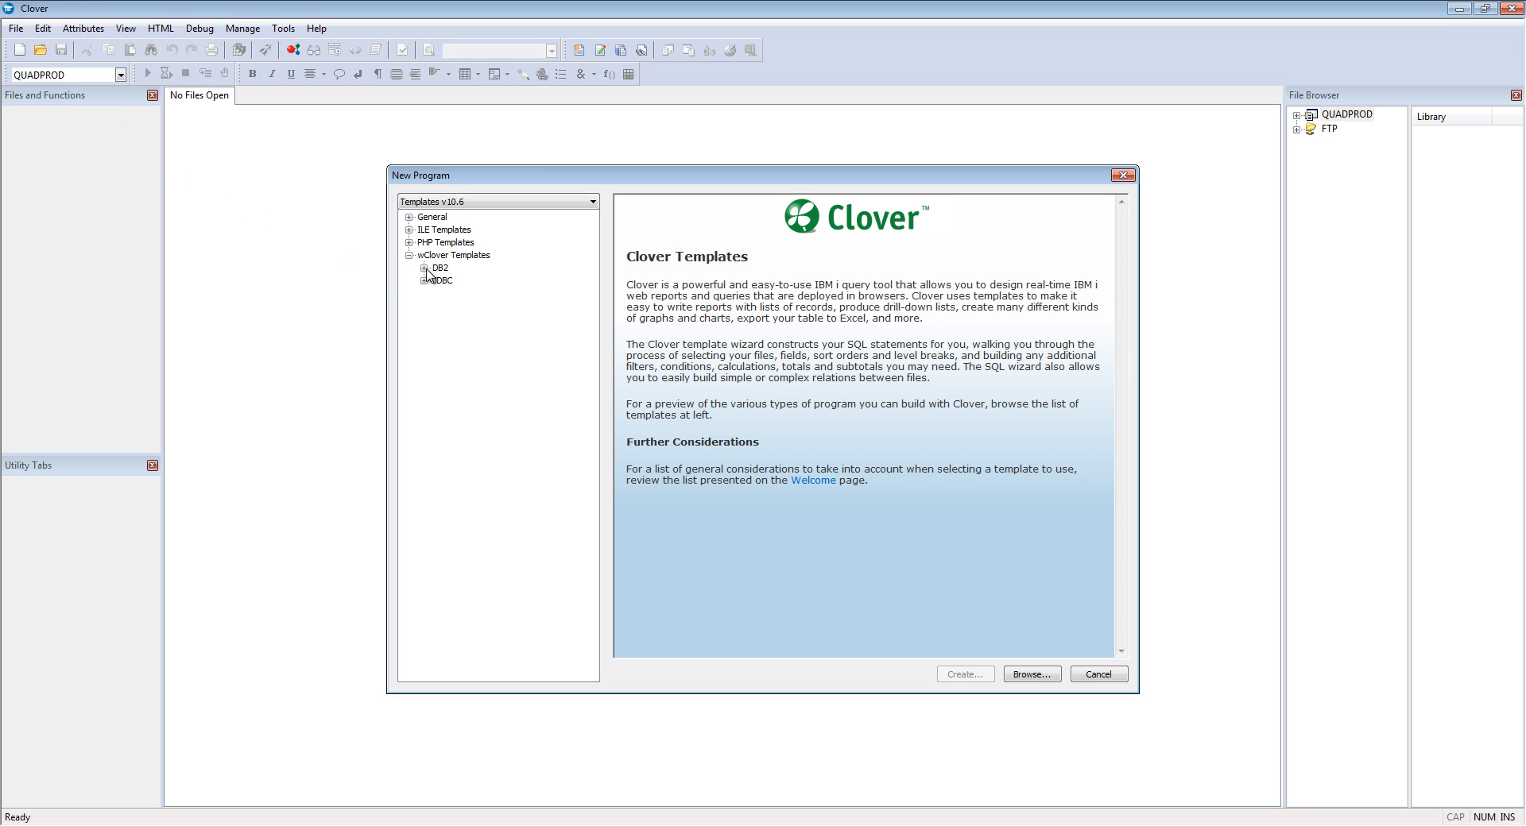
{"action": "left_click", "coordinate": [426, 267]}
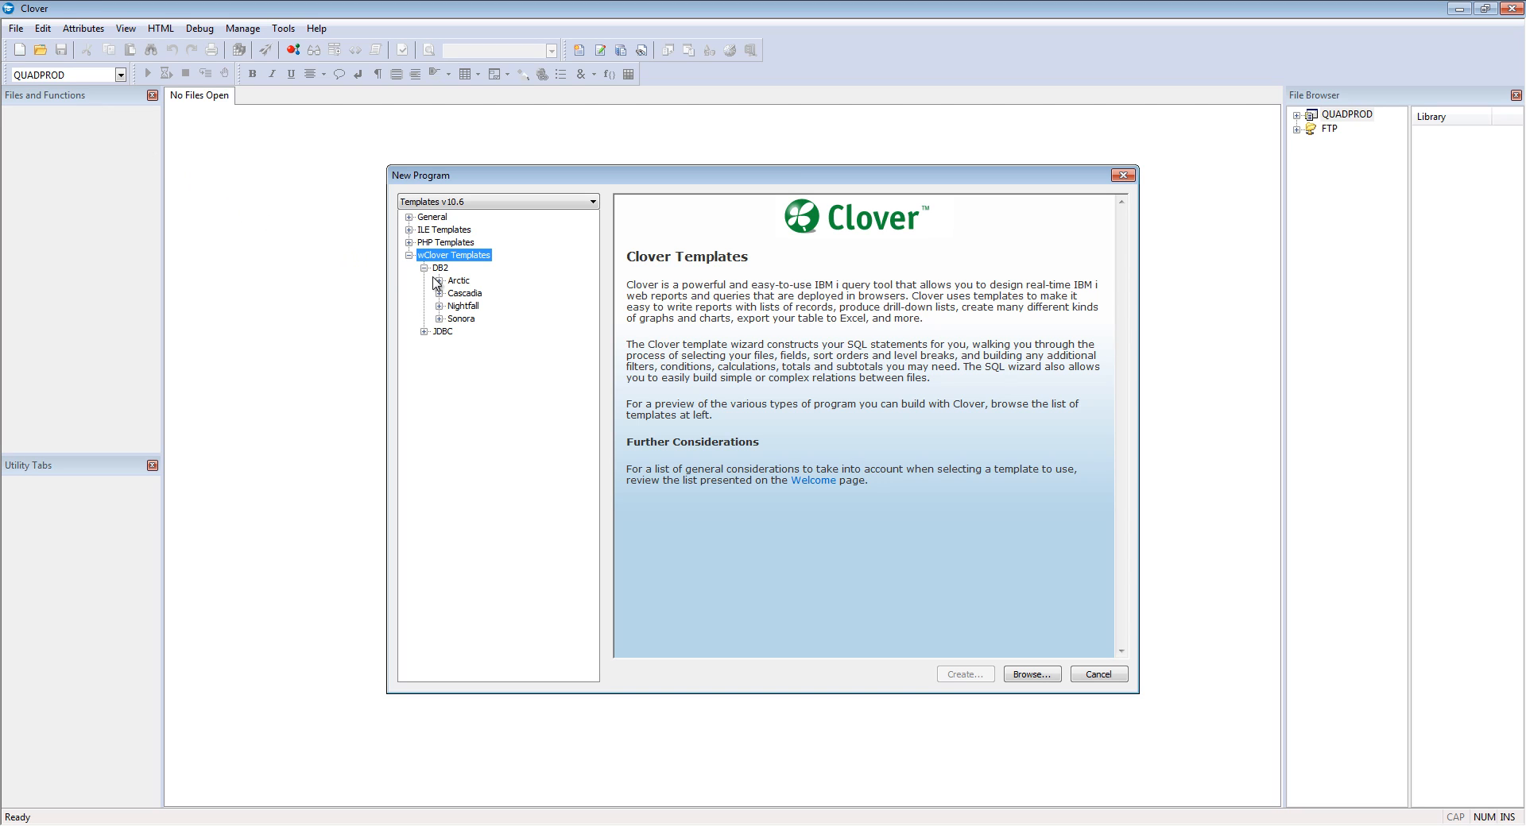
{"action": "left_click", "coordinate": [458, 280]}
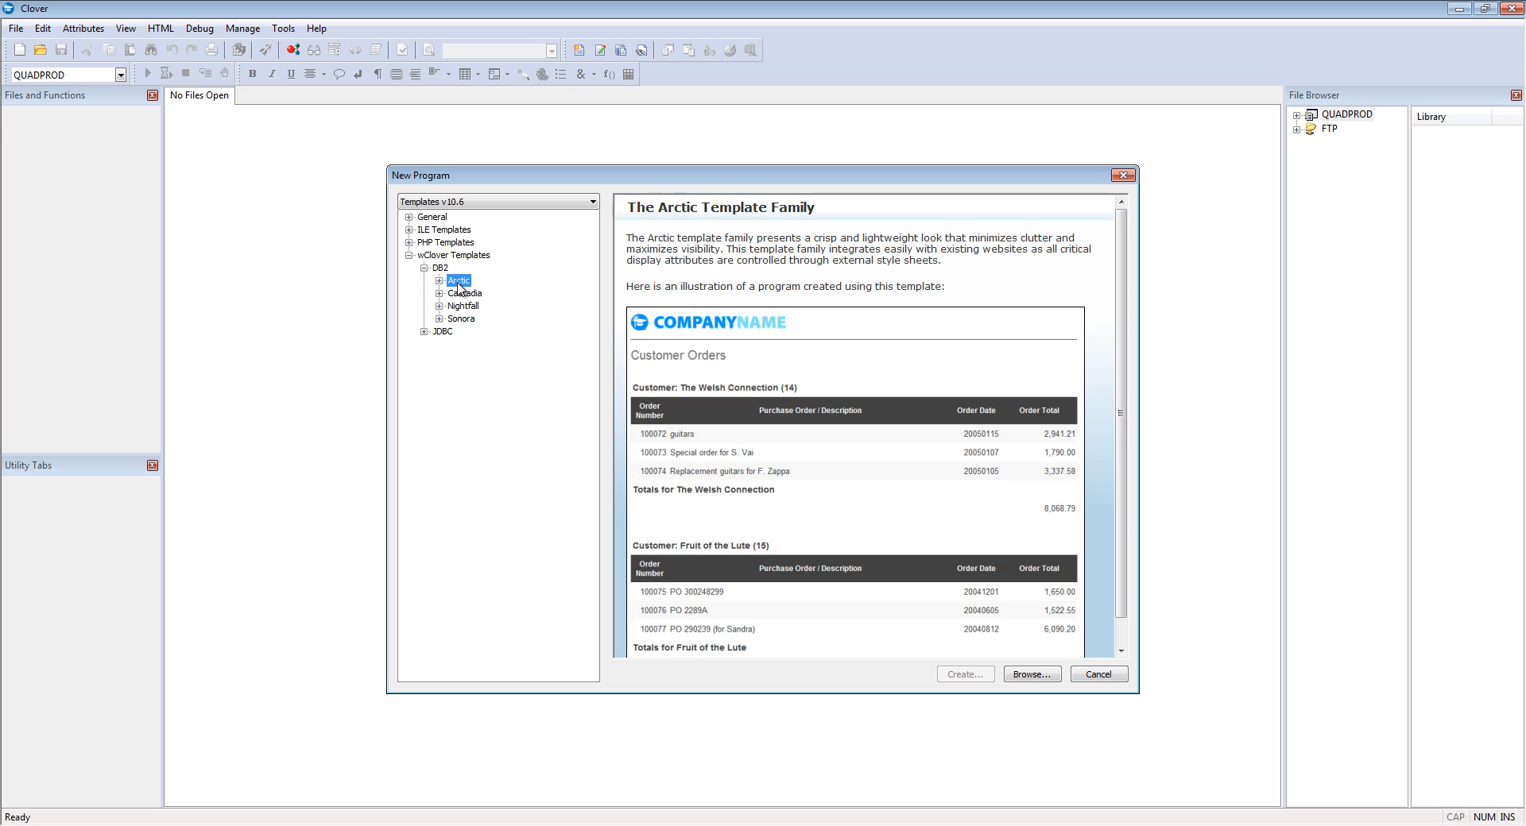
{"action": "left_click", "coordinate": [466, 292]}
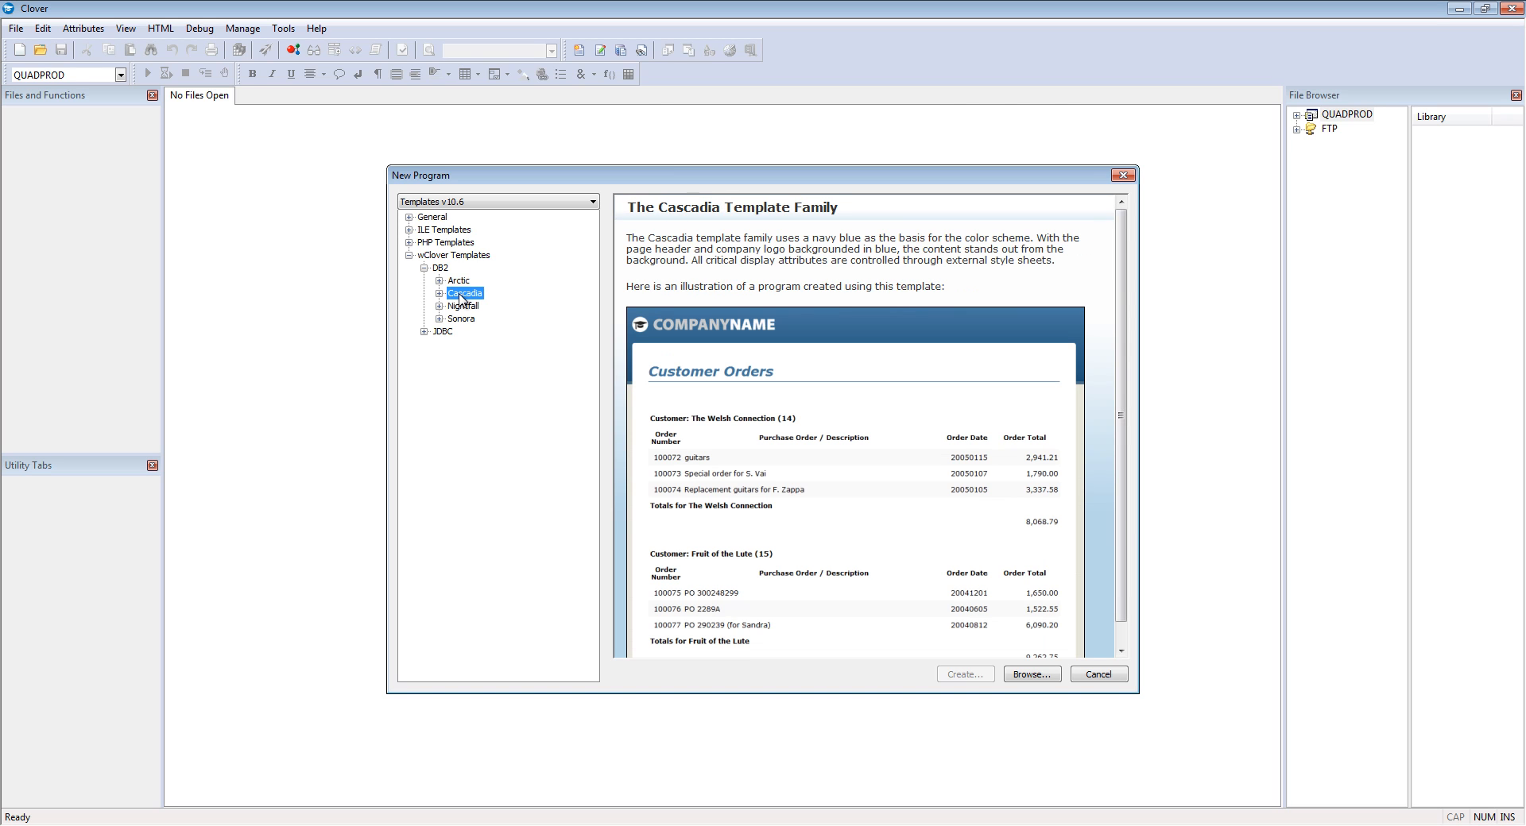
{"action": "left_click", "coordinate": [462, 306]}
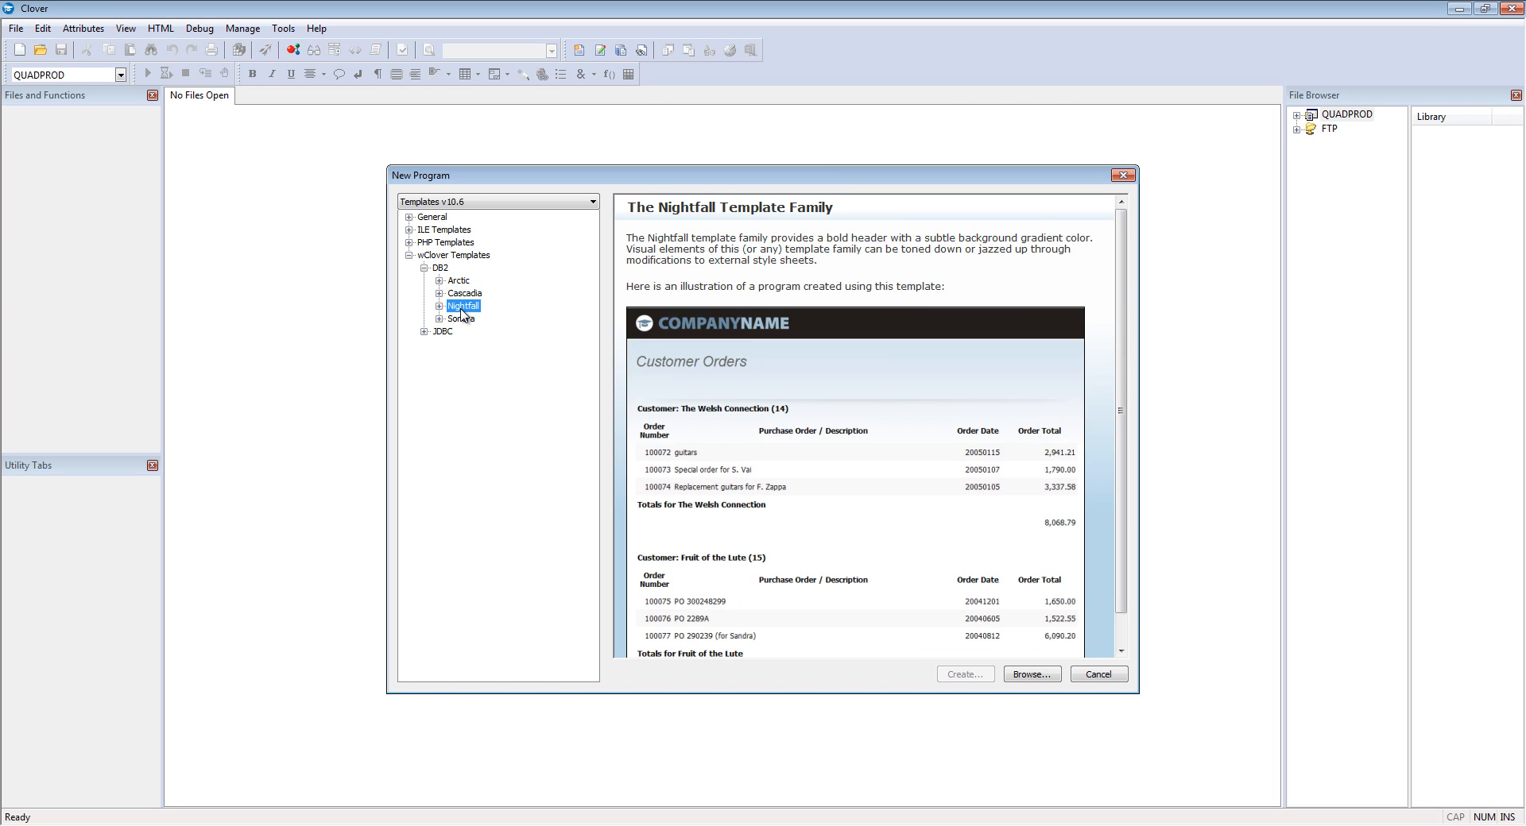
{"action": "left_click", "coordinate": [459, 318]}
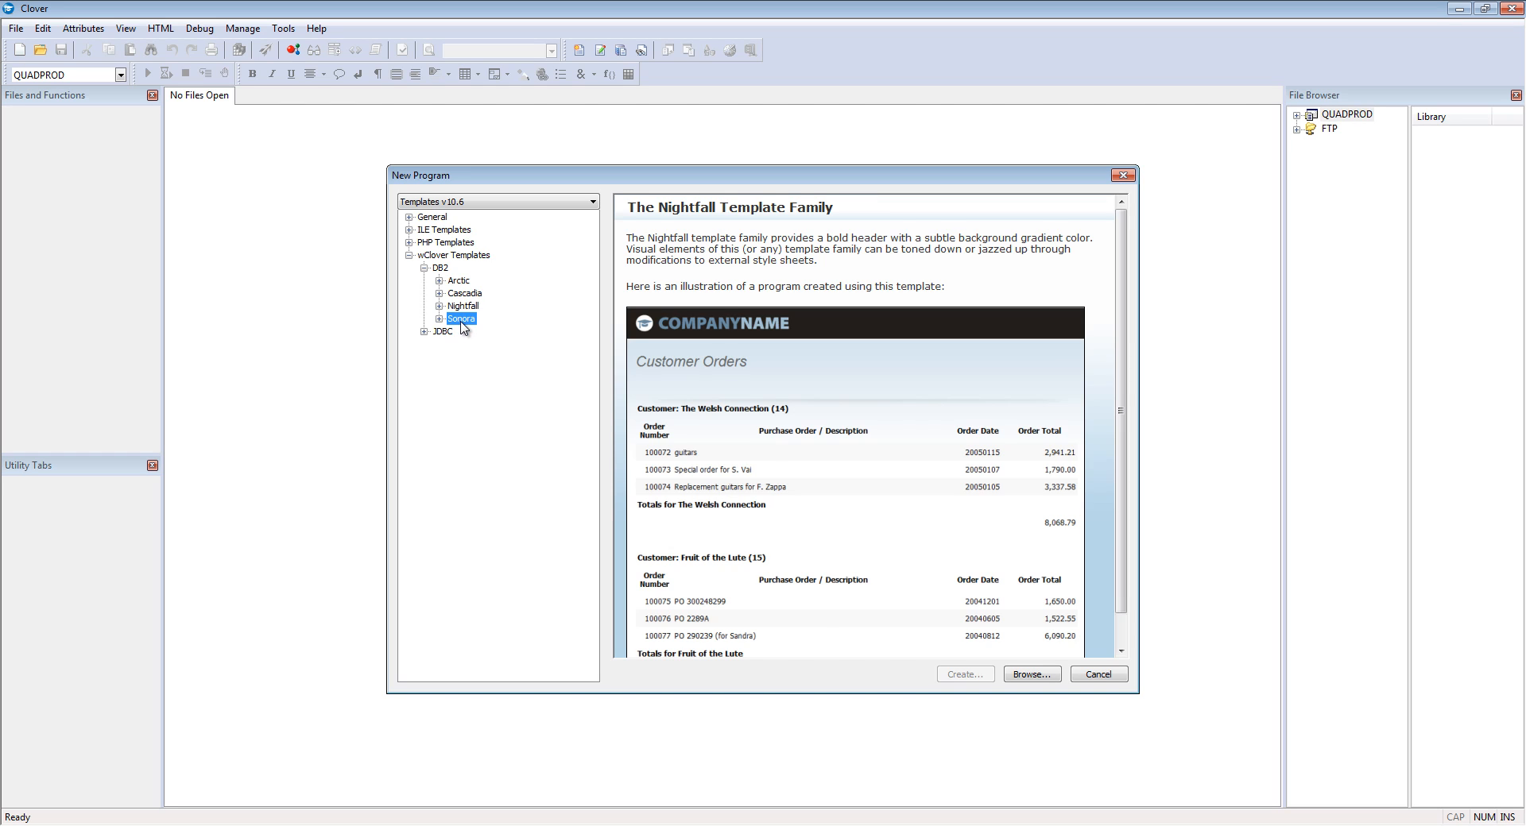
{"action": "left_click", "coordinate": [461, 318]}
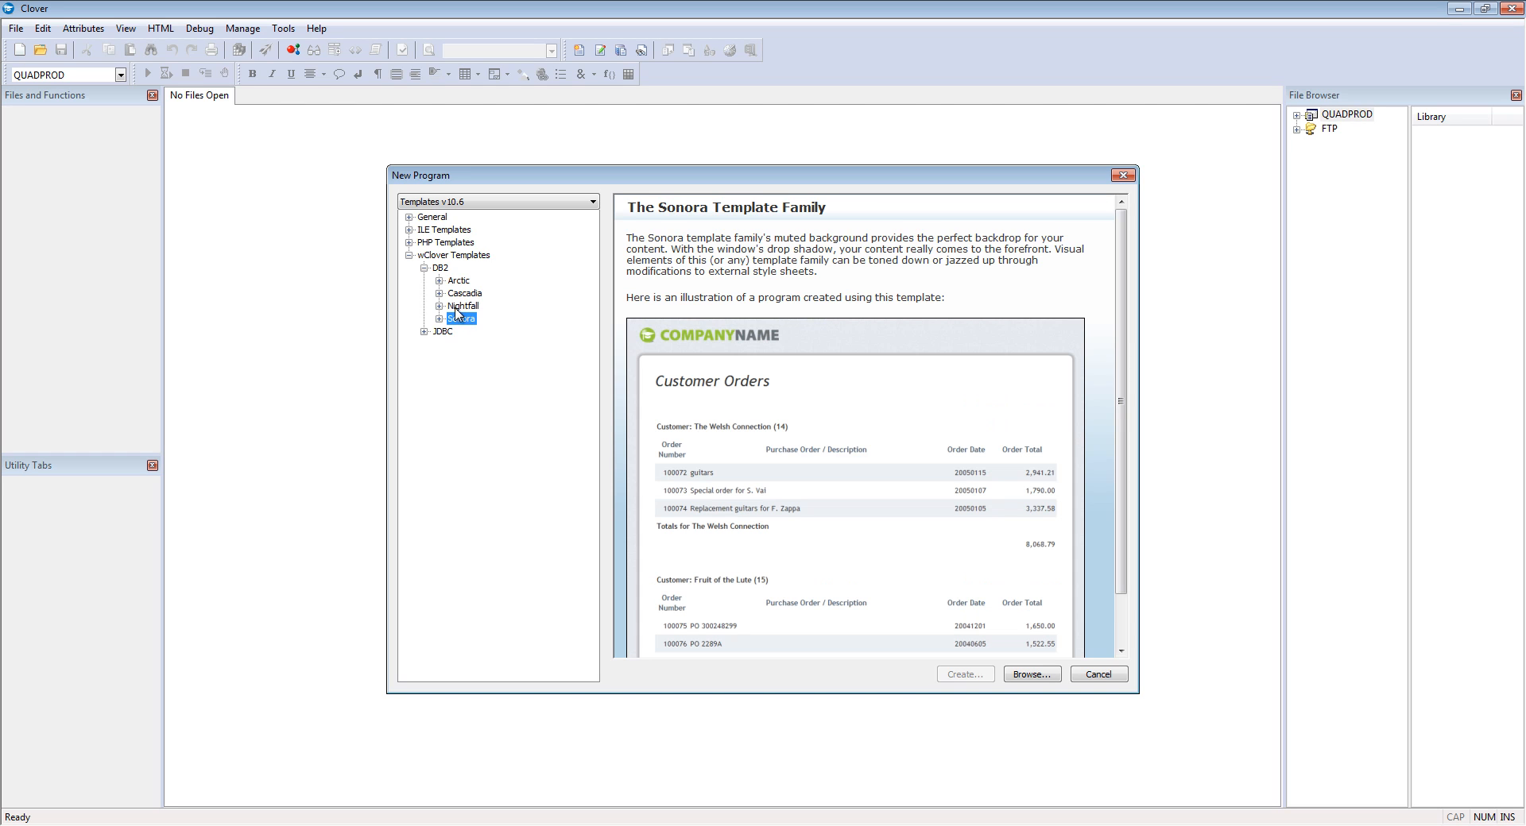
{"action": "left_click", "coordinate": [438, 280]}
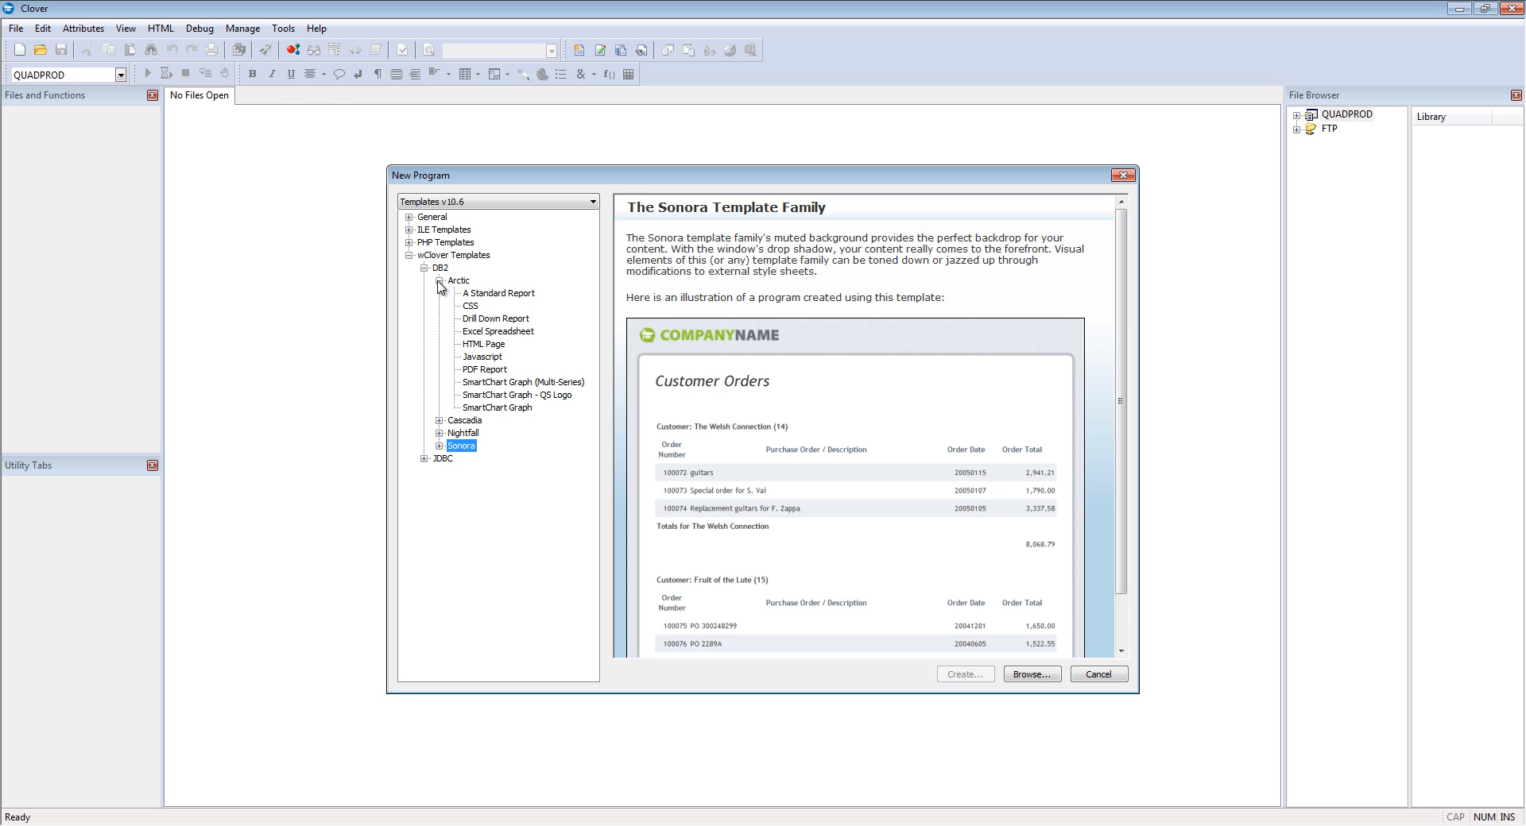
{"action": "mouse_move", "coordinate": [491, 301]}
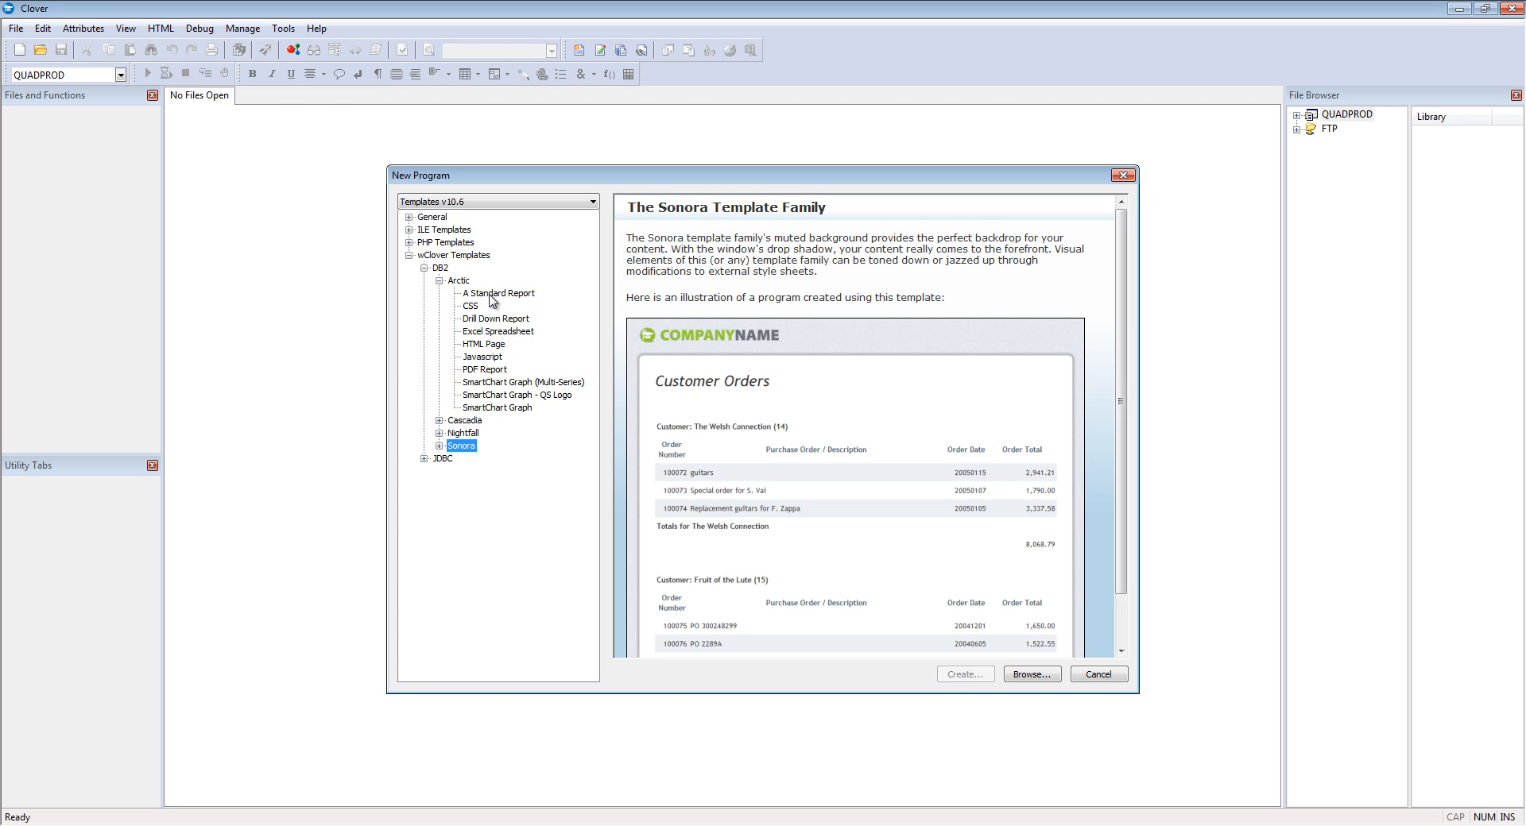
Preview A Standard Report, Drill Down, Excel Spreadsheet and PDF Report, settling on SmartChart Graph
{"action": "left_click", "coordinate": [498, 292]}
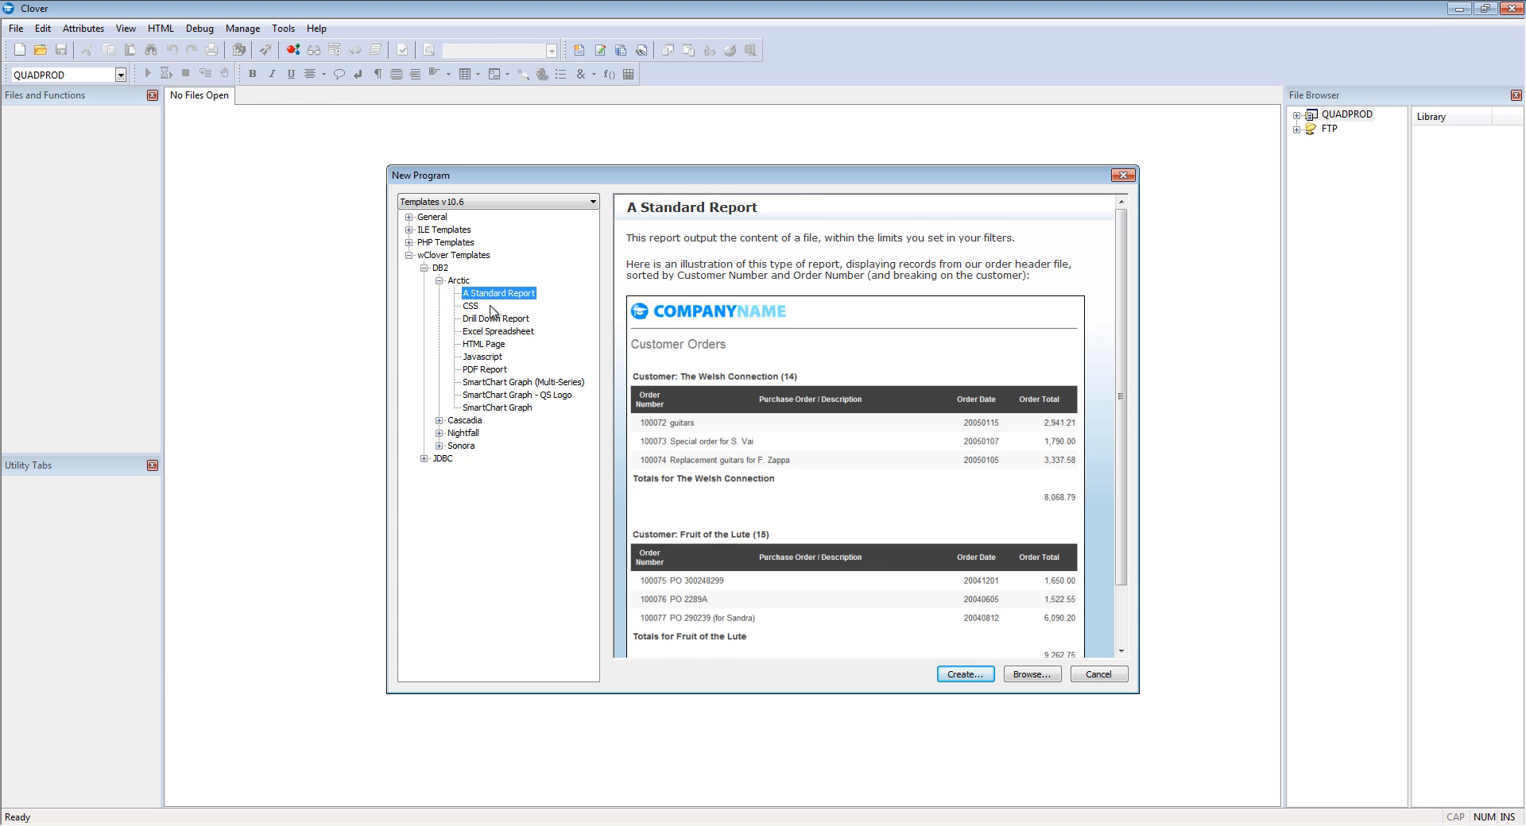
{"action": "left_click", "coordinate": [496, 318]}
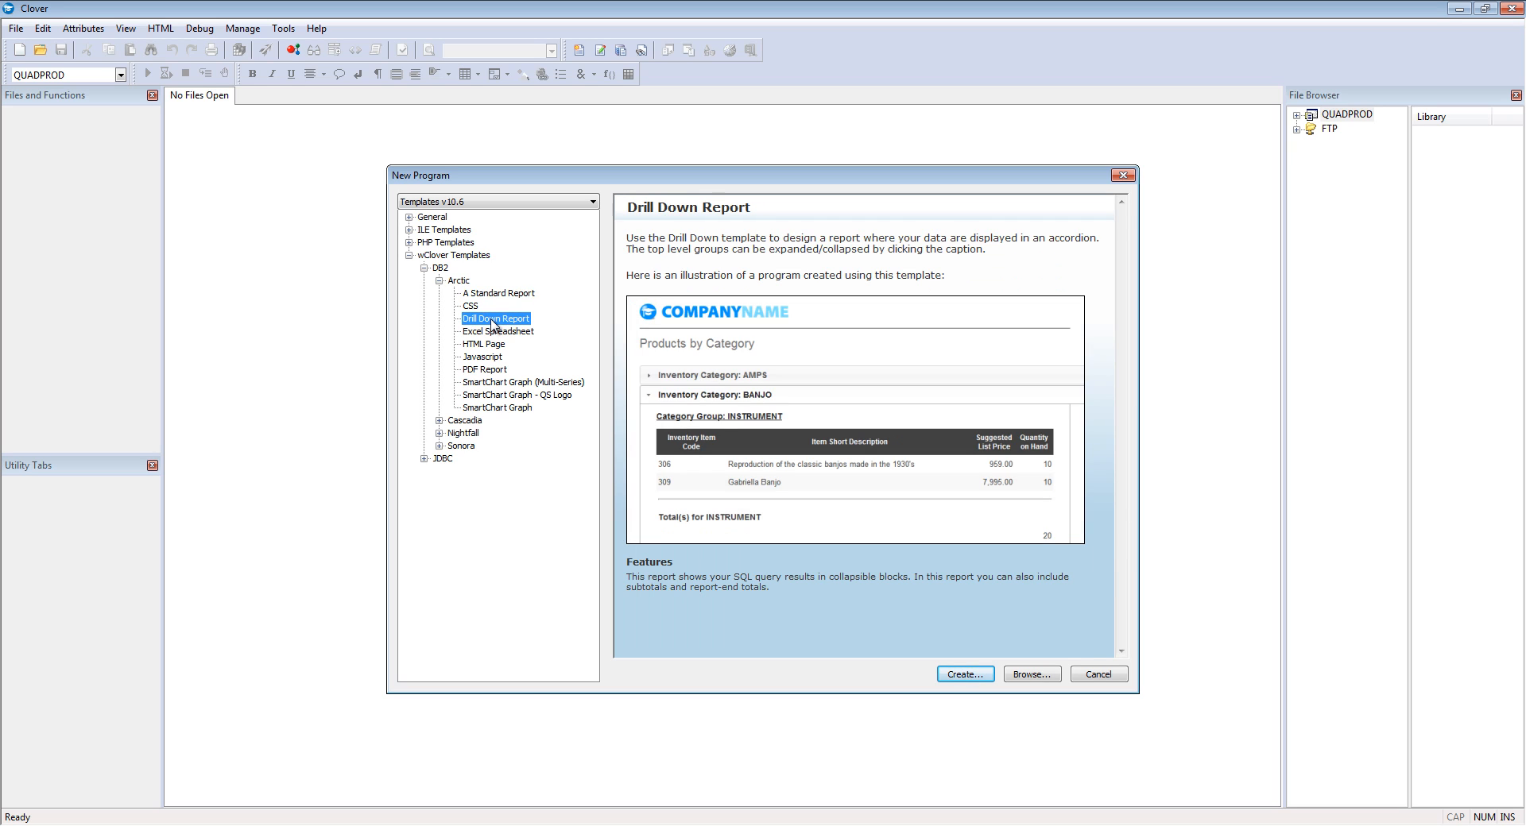
{"action": "left_click", "coordinate": [496, 331]}
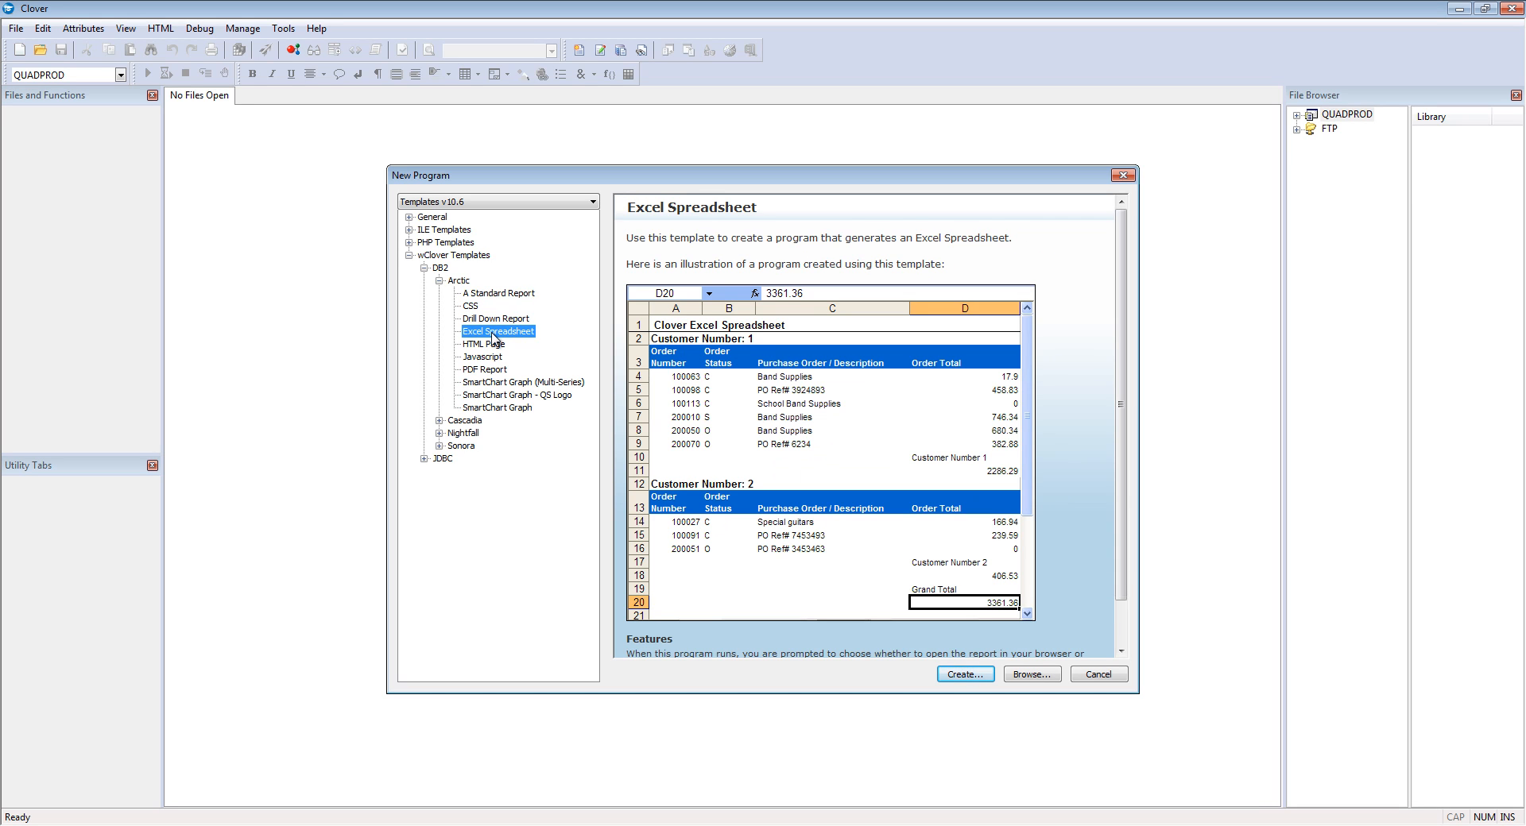
{"action": "left_click", "coordinate": [483, 369]}
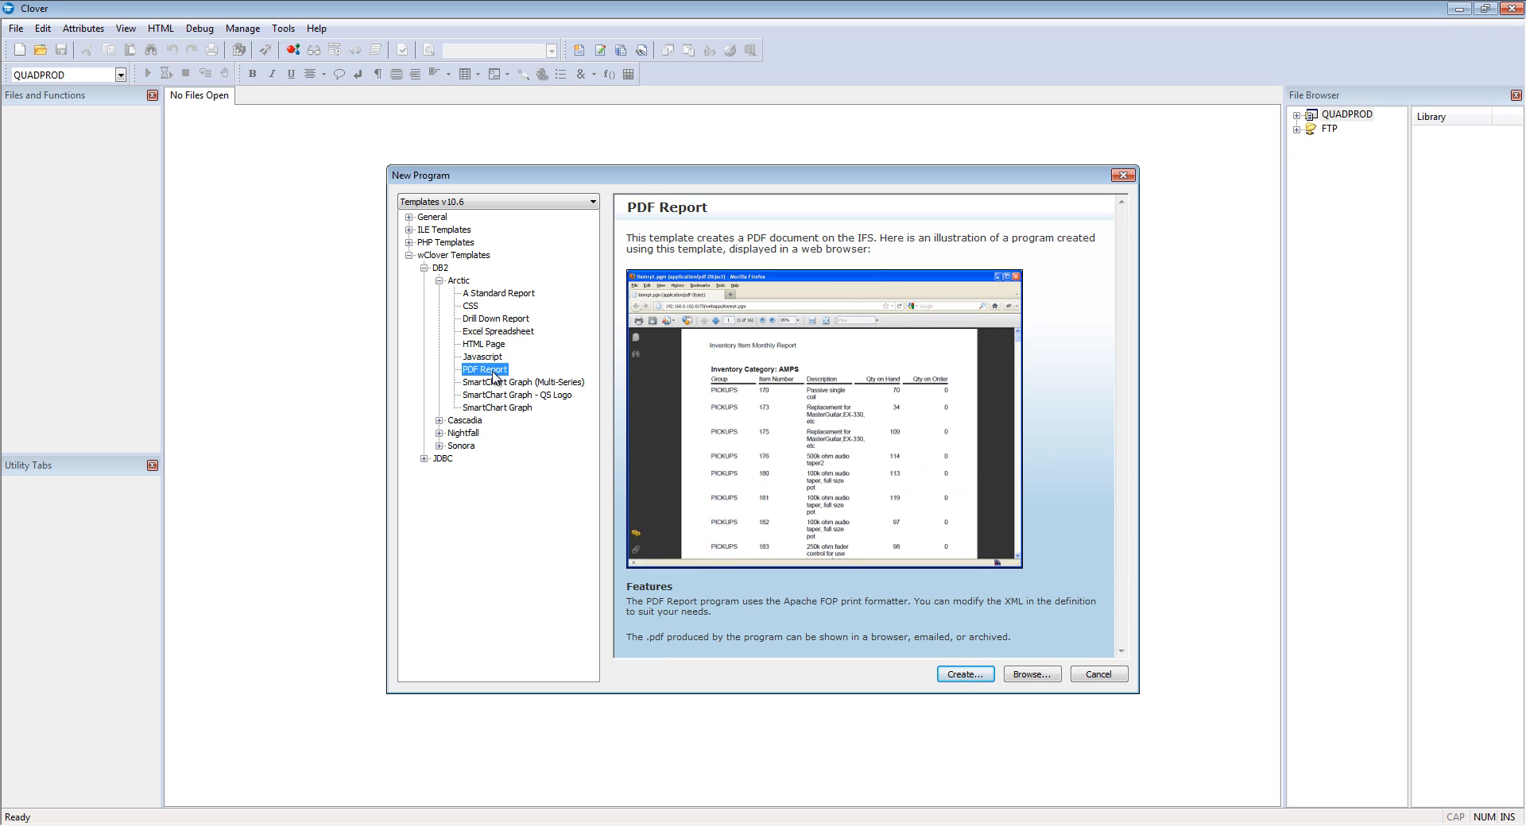
{"action": "left_click", "coordinate": [496, 407]}
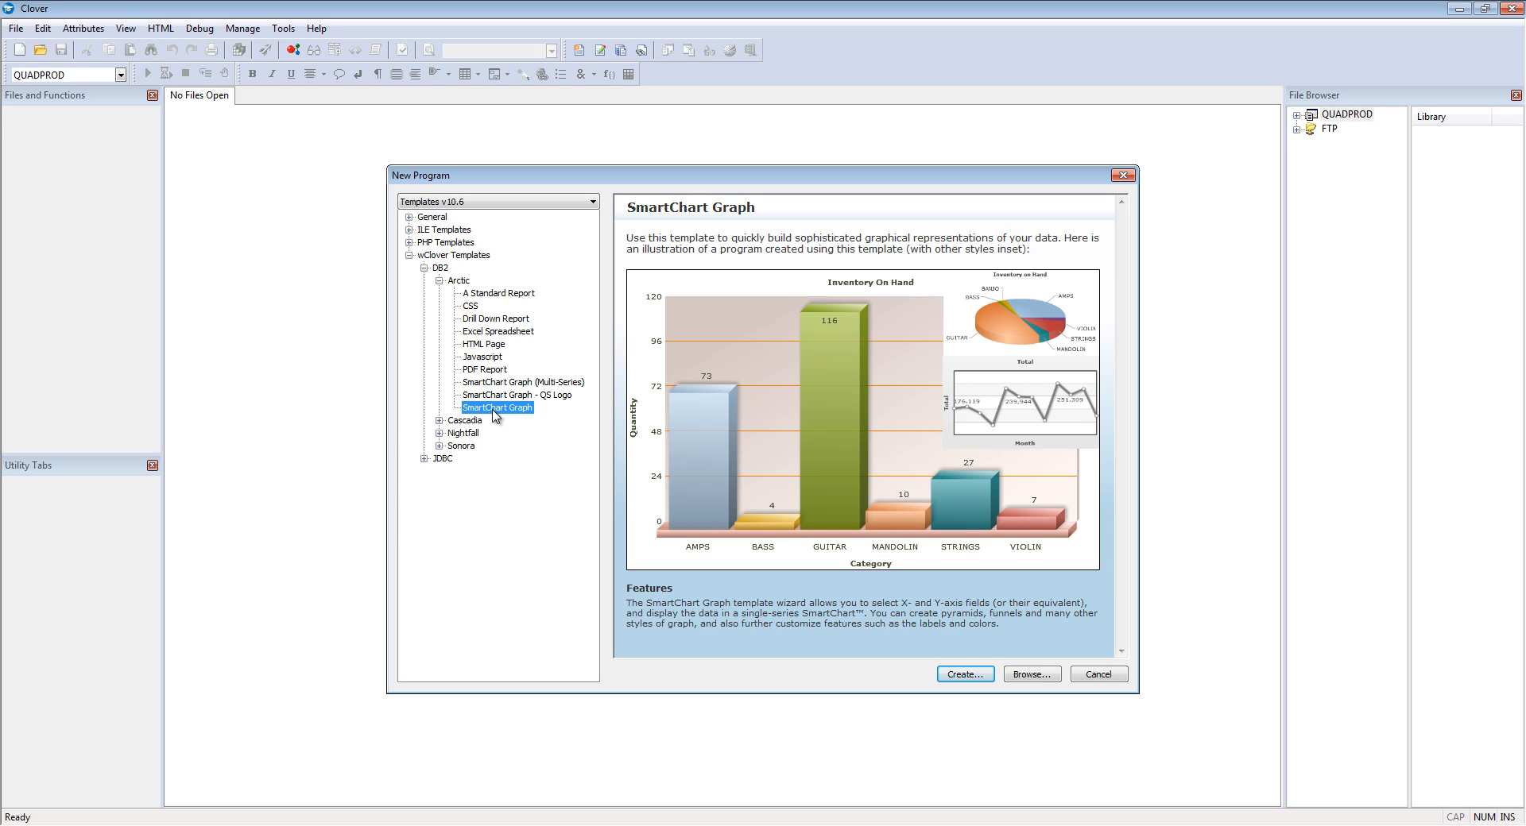
{"action": "mouse_move", "coordinate": [506, 439]}
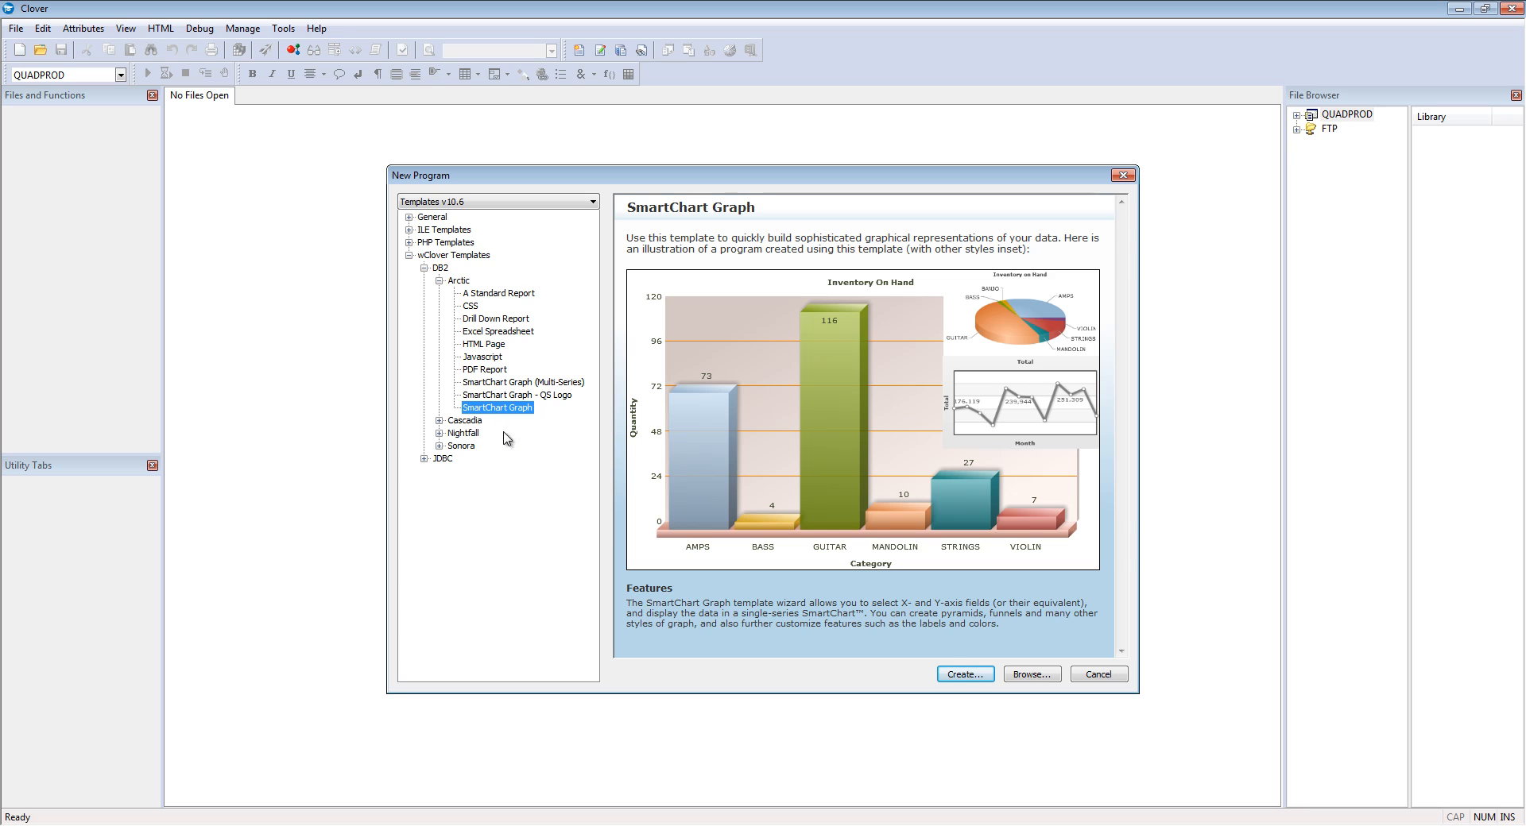
{"action": "mouse_move", "coordinate": [964, 680]}
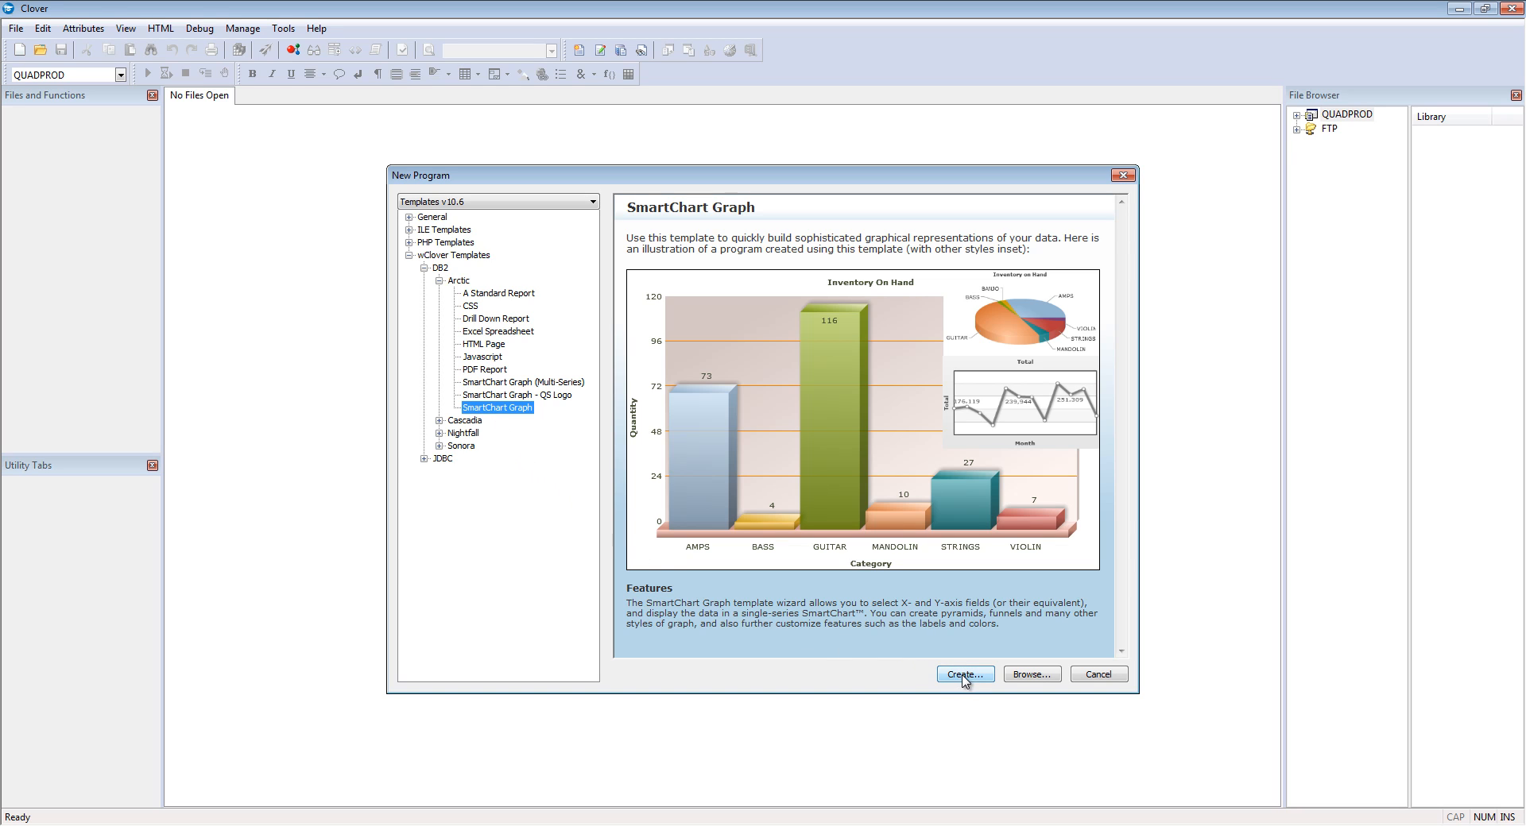
Create program ORDSBYCUST titled 'Orders by customer' from the SmartChart Graph template and continue
{"action": "left_click", "coordinate": [963, 674]}
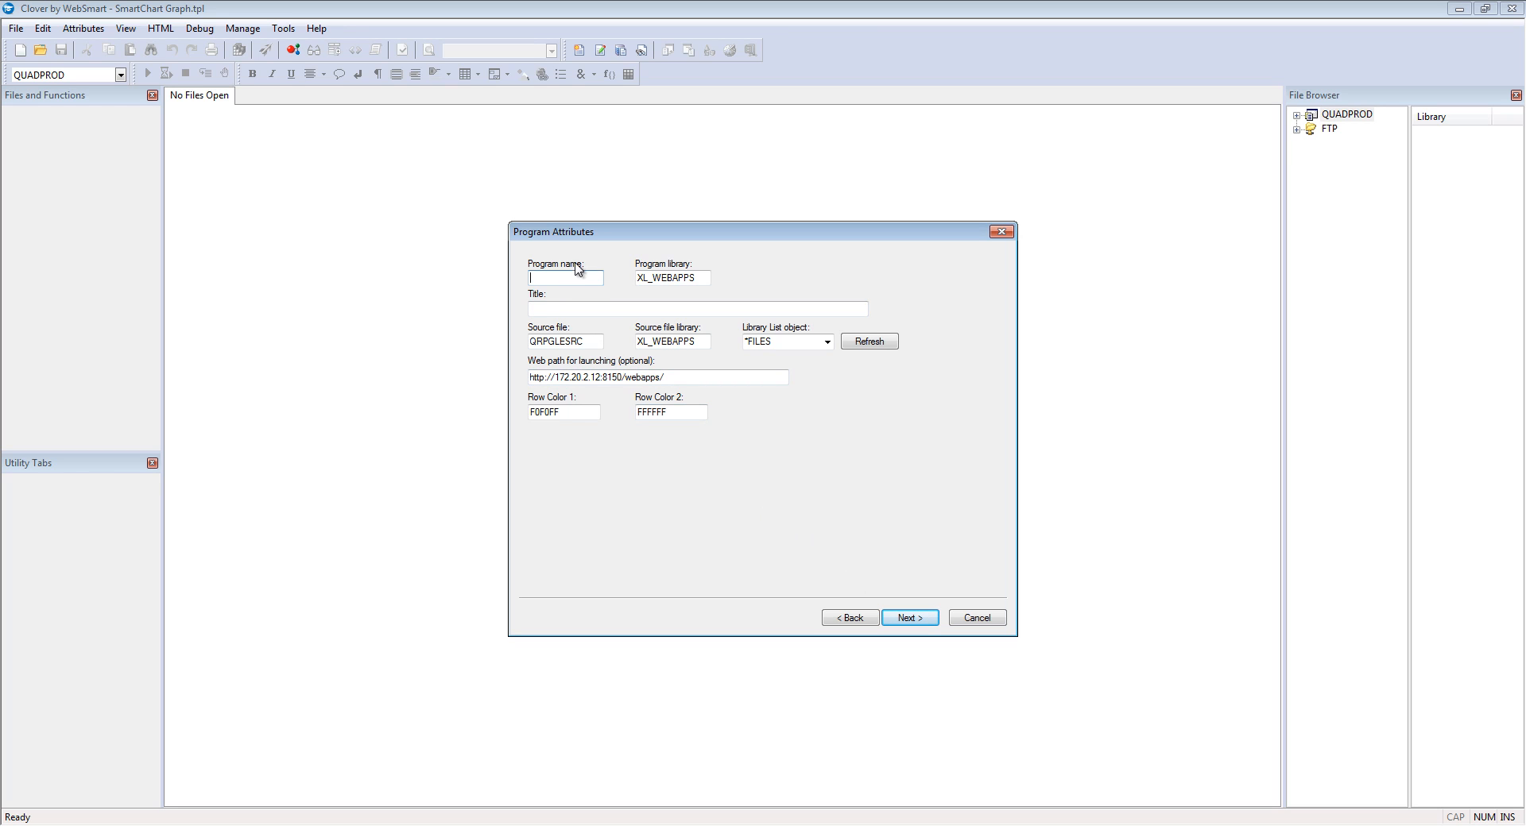
{"action": "type", "text": "ORDSBYCUST"}
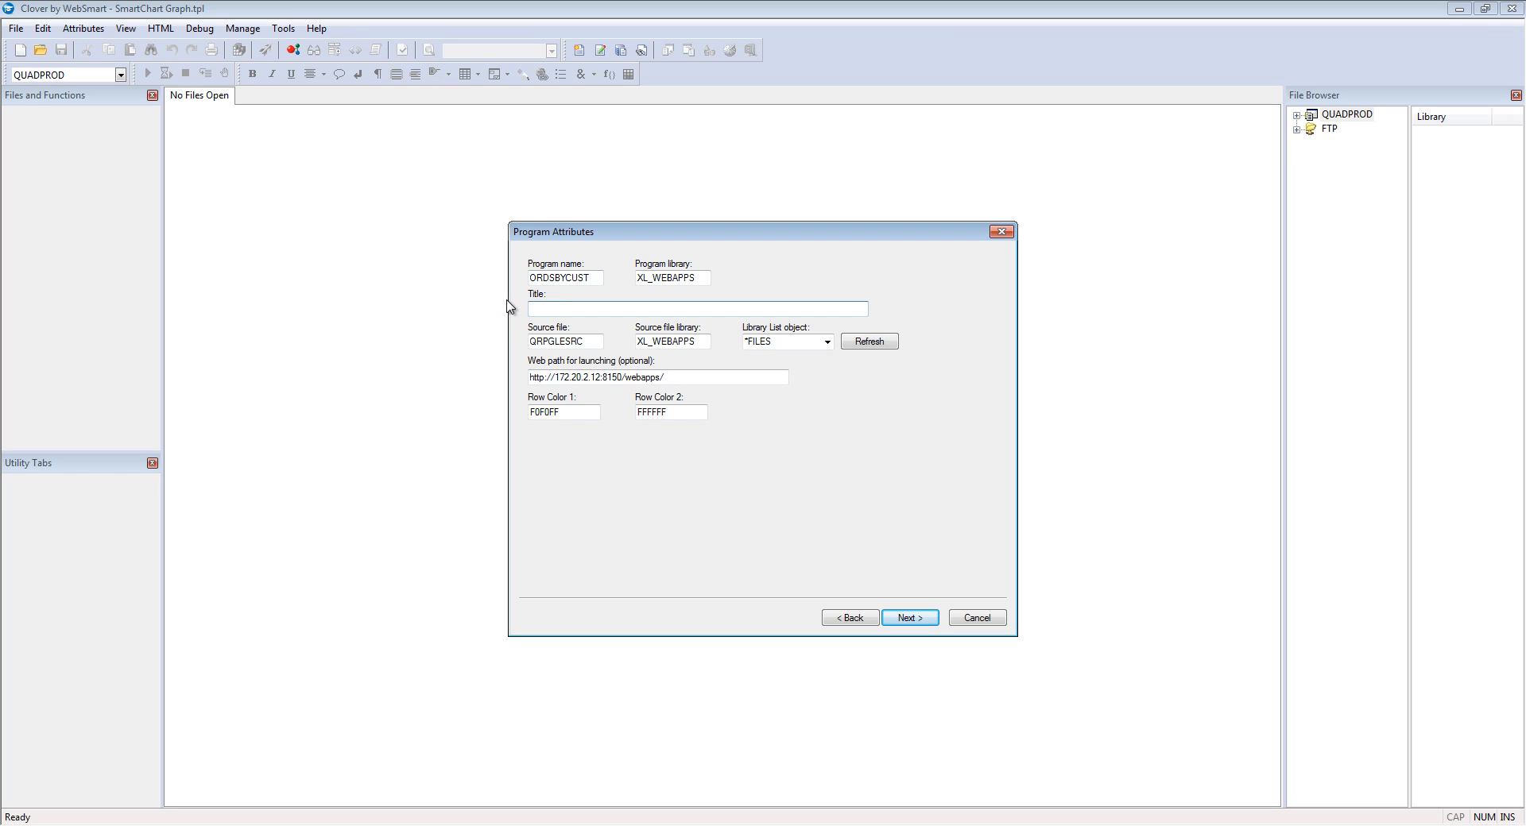
{"action": "type", "text": "Orders by customer"}
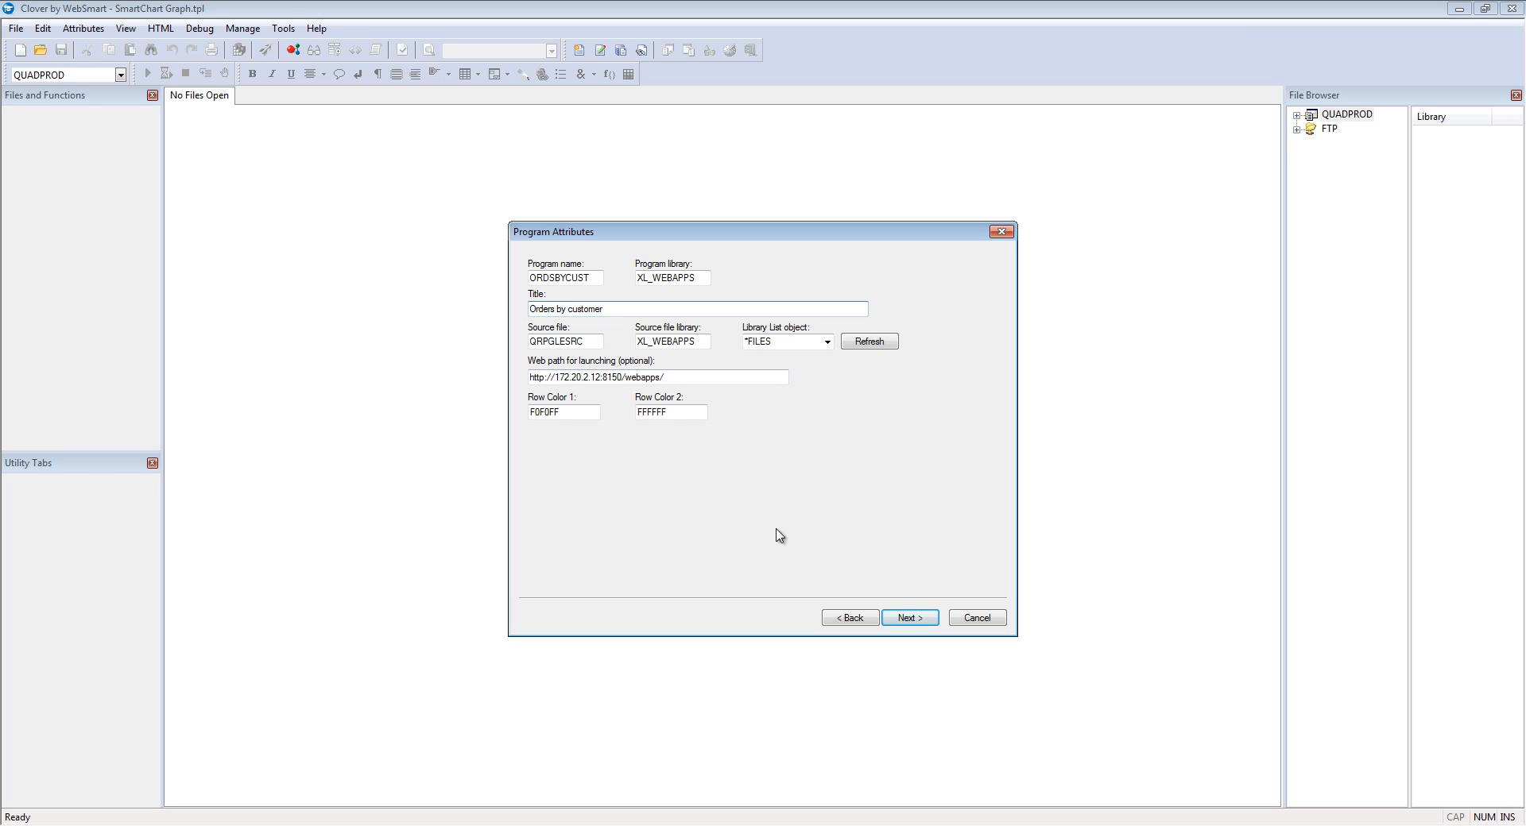
{"action": "left_click", "coordinate": [910, 617]}
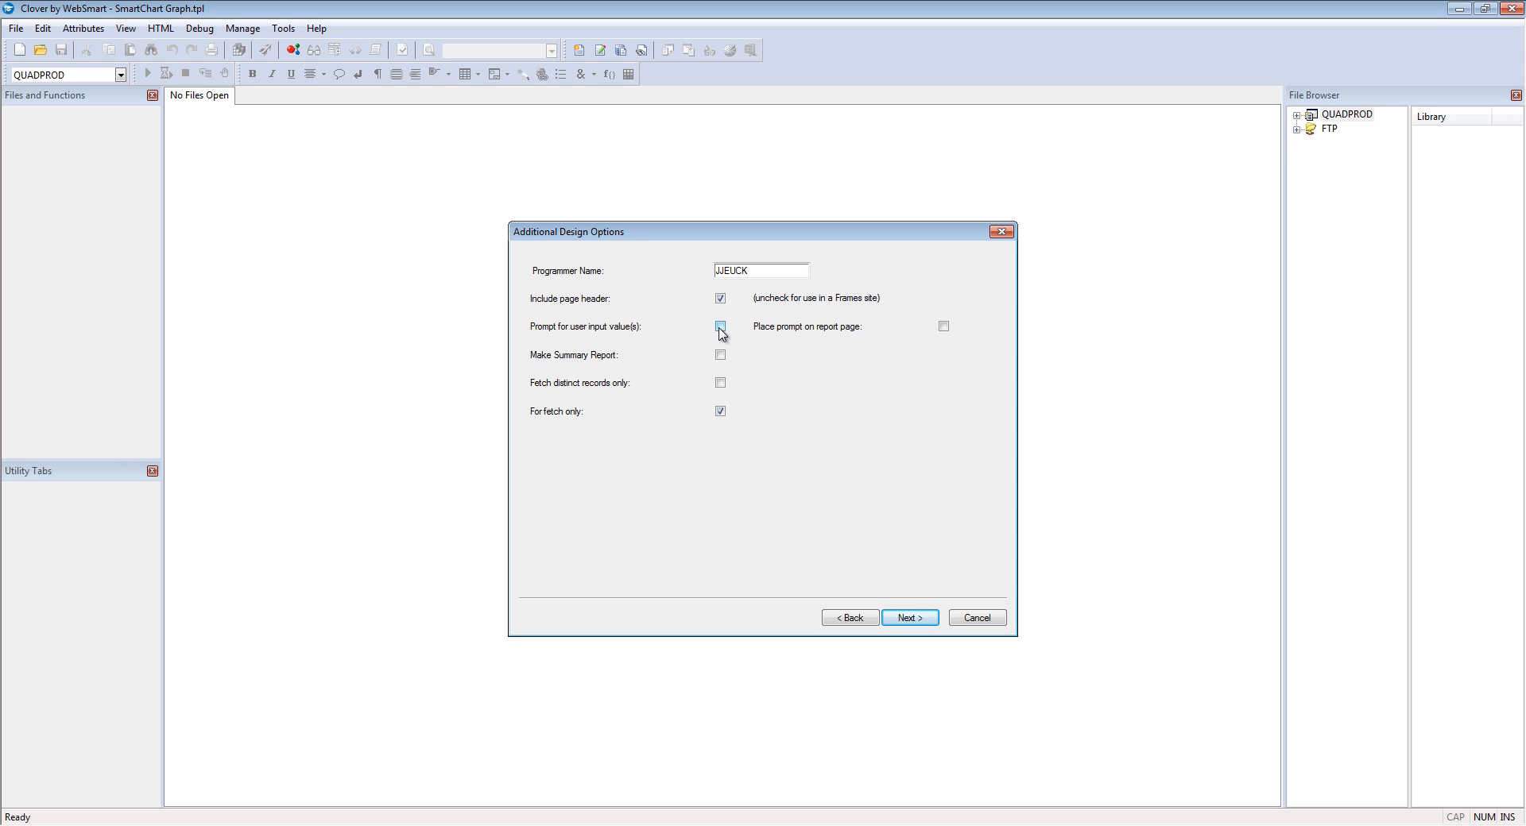
Turn off 'Prompt for user input value(s)' and continue to file selection
{"action": "left_click", "coordinate": [720, 326]}
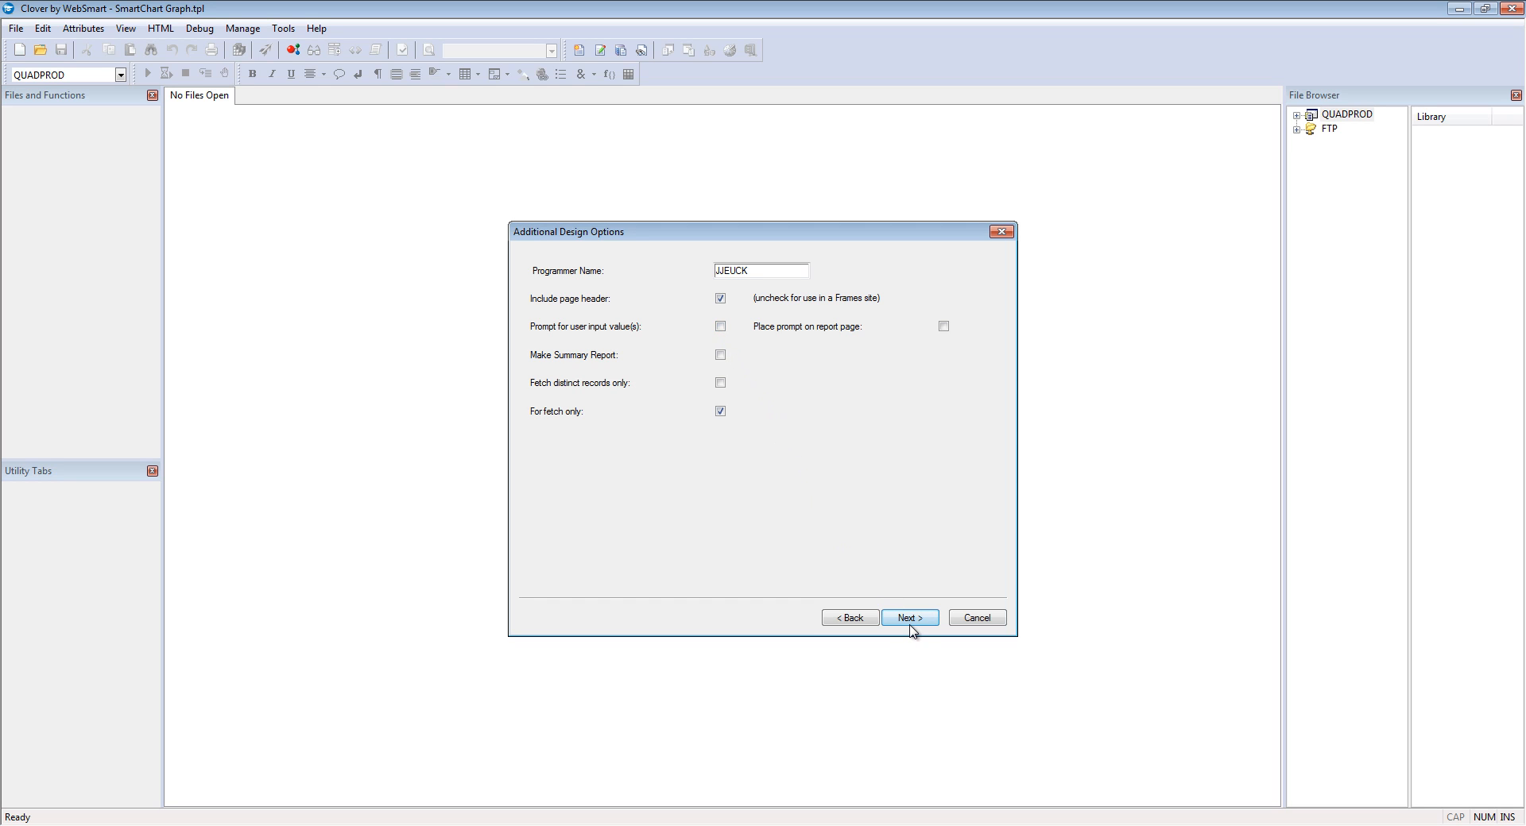
{"action": "left_click", "coordinate": [907, 616]}
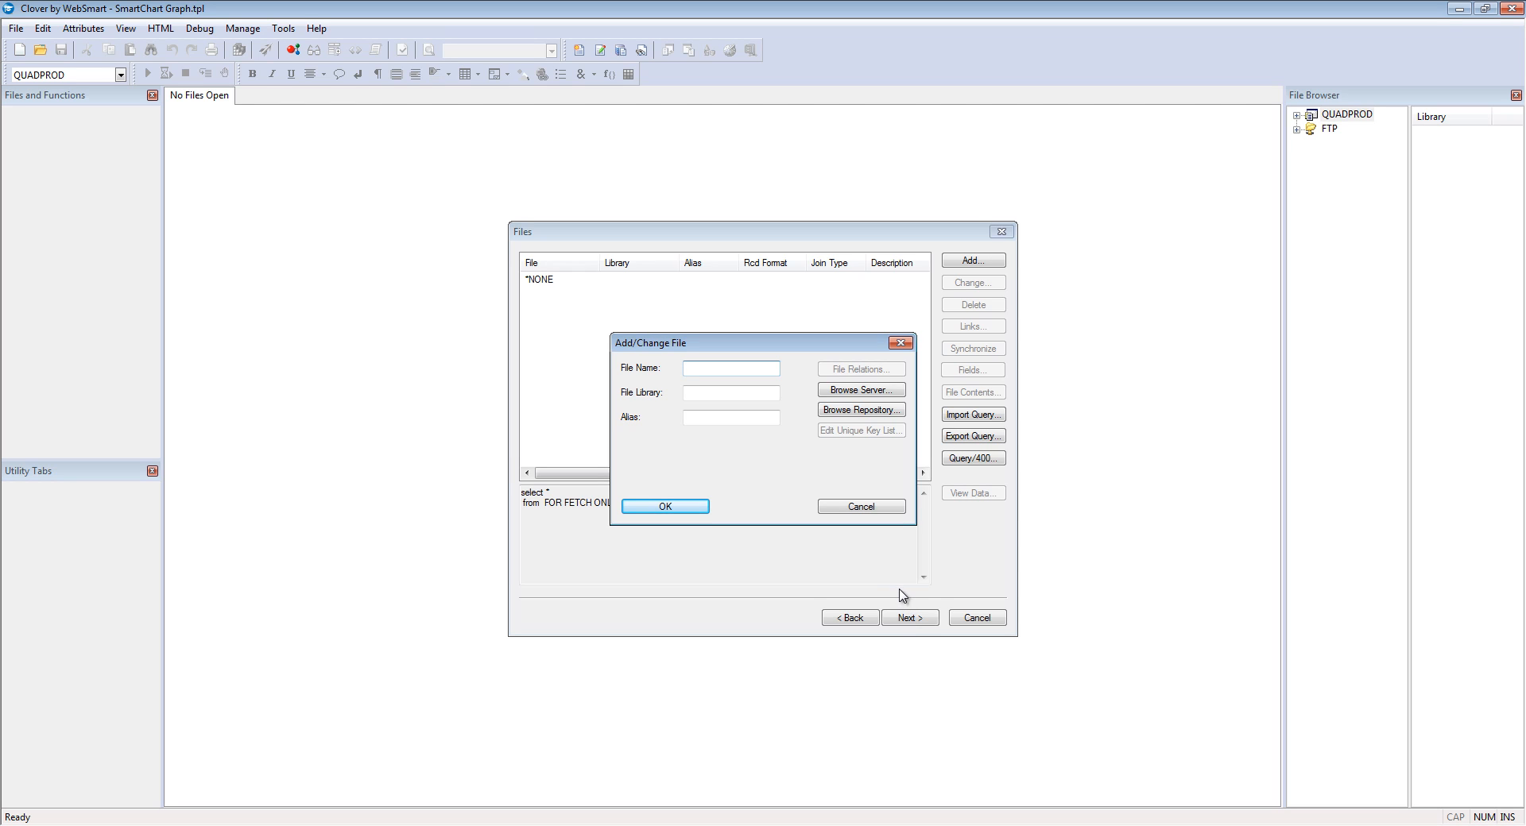
Dismiss the empty add-file form, then add customer file MU_CUSTF and begin linking MU_ORDHF
{"action": "left_click", "coordinate": [860, 505]}
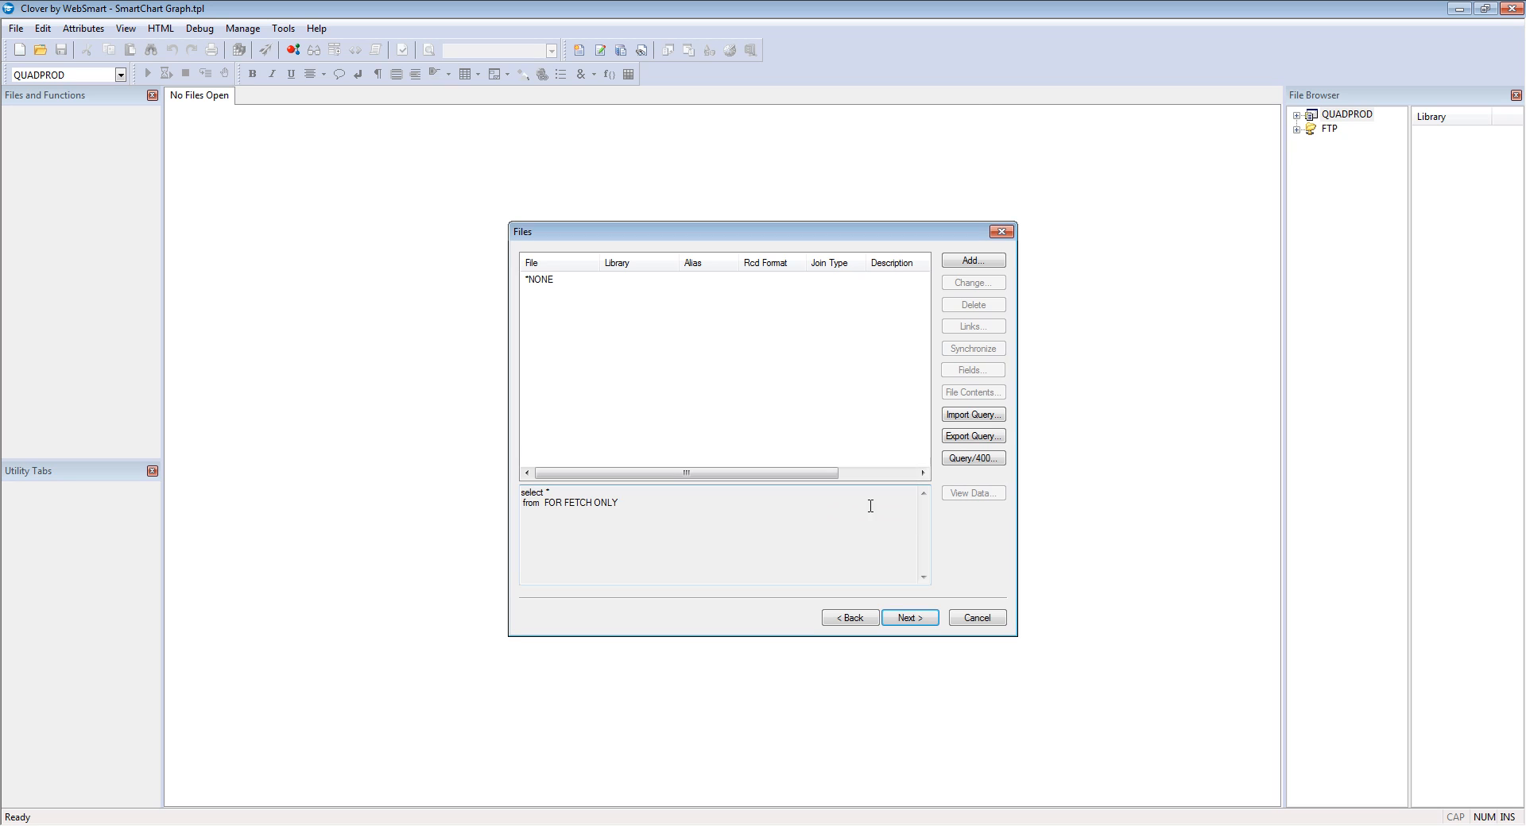
{"action": "mouse_move", "coordinate": [973, 458]}
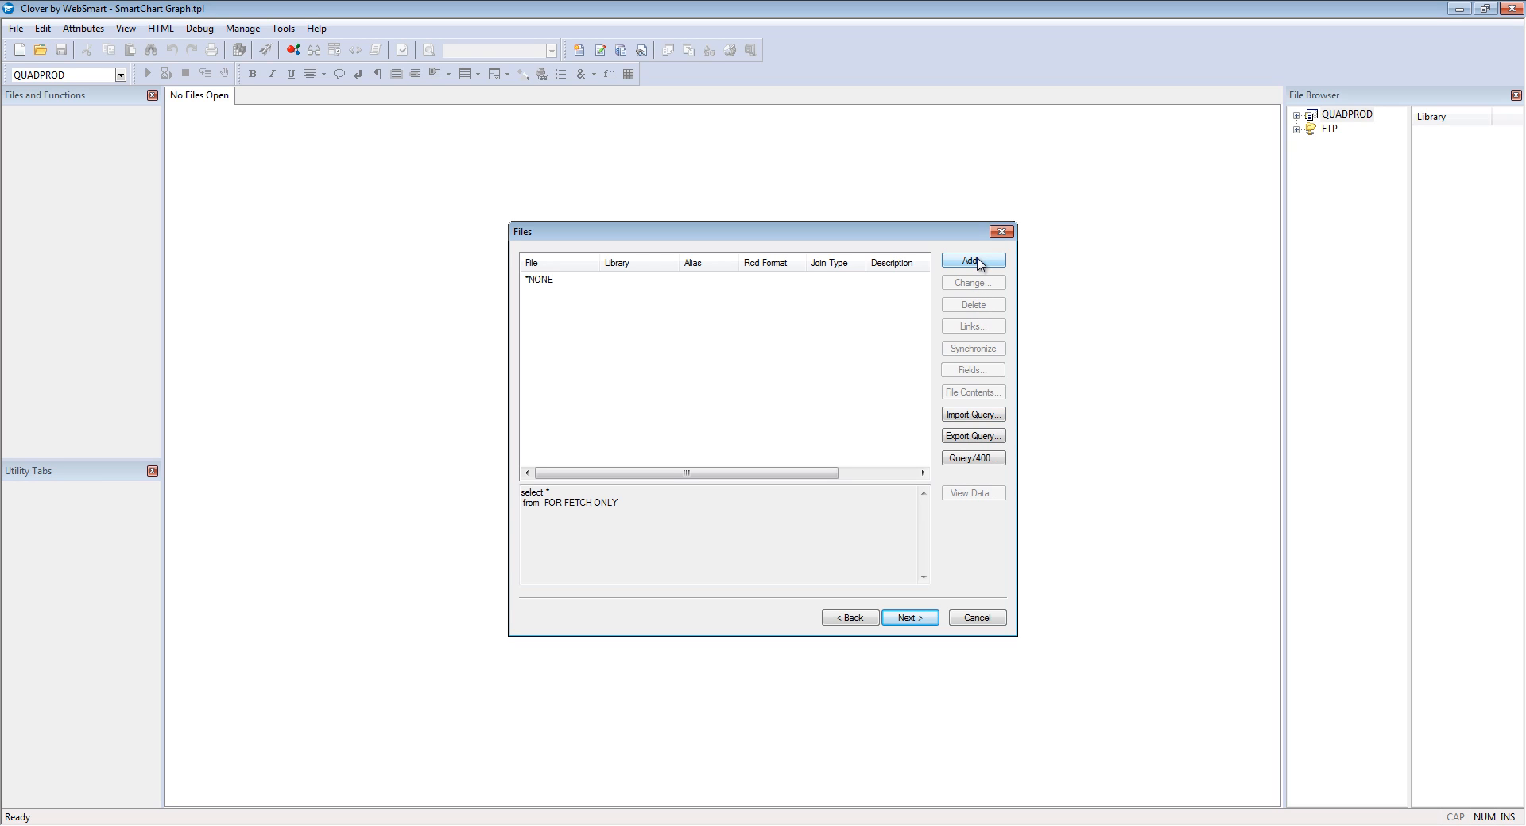
{"action": "left_click", "coordinate": [971, 260]}
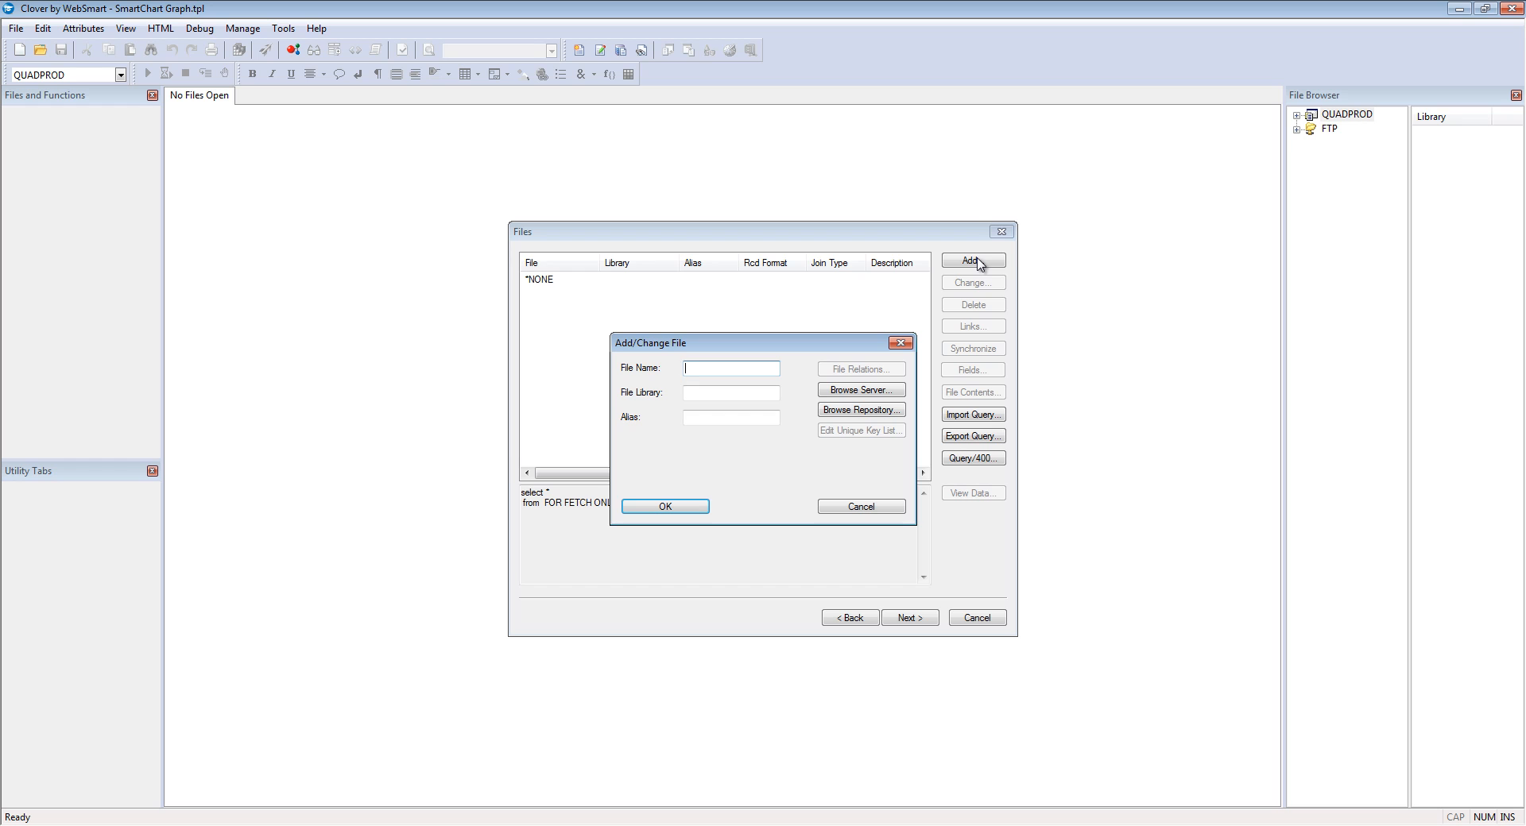
{"action": "left_click", "coordinate": [860, 389]}
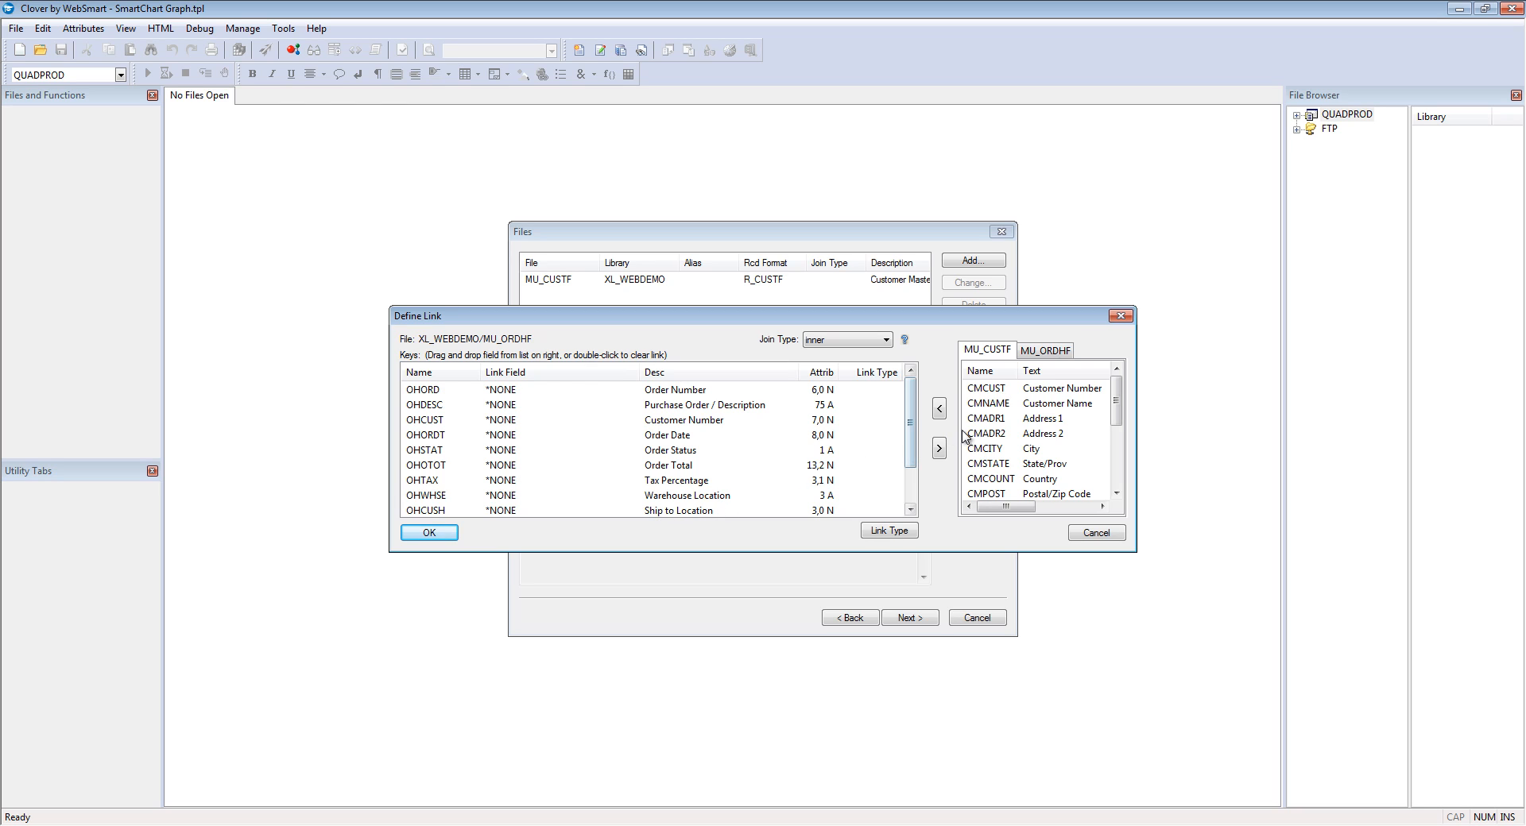
Link CMCUST to OHCUST as an inner join and continue to the graph fields
{"action": "left_click", "coordinate": [986, 388]}
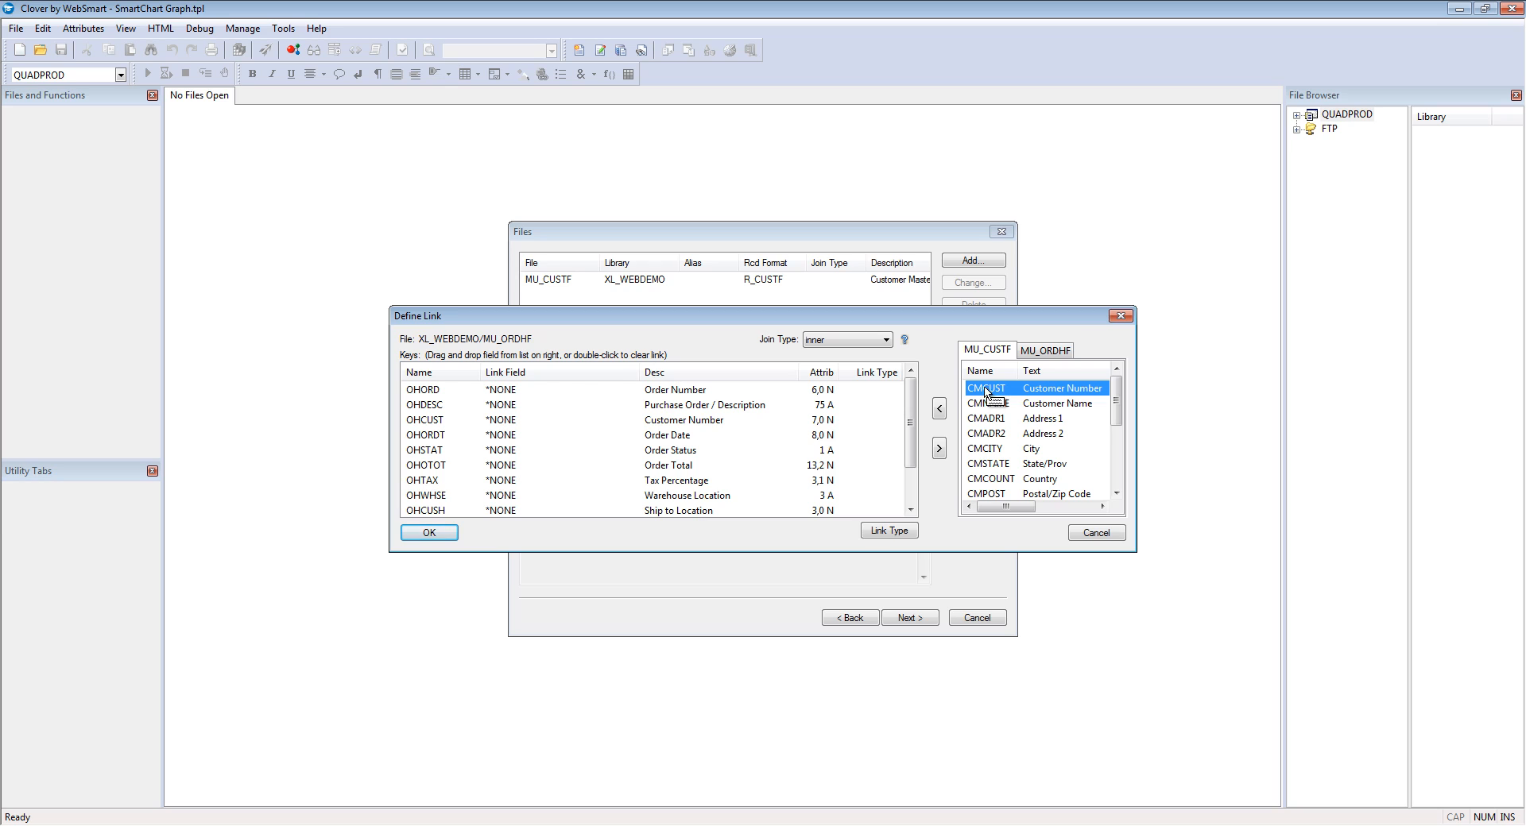
{"action": "mouse_move", "coordinate": [427, 434]}
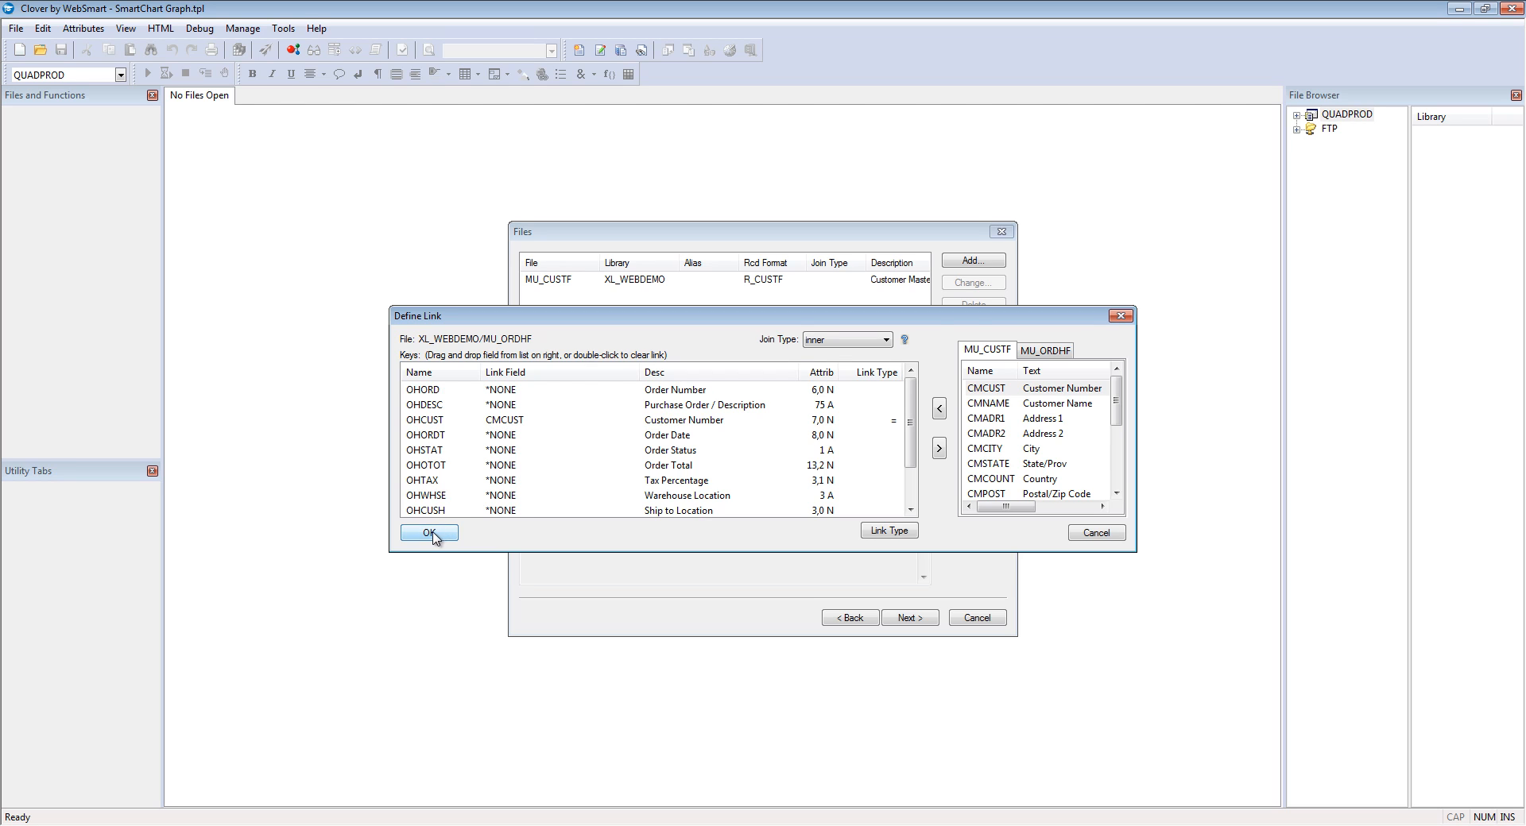
{"action": "left_click", "coordinate": [427, 532]}
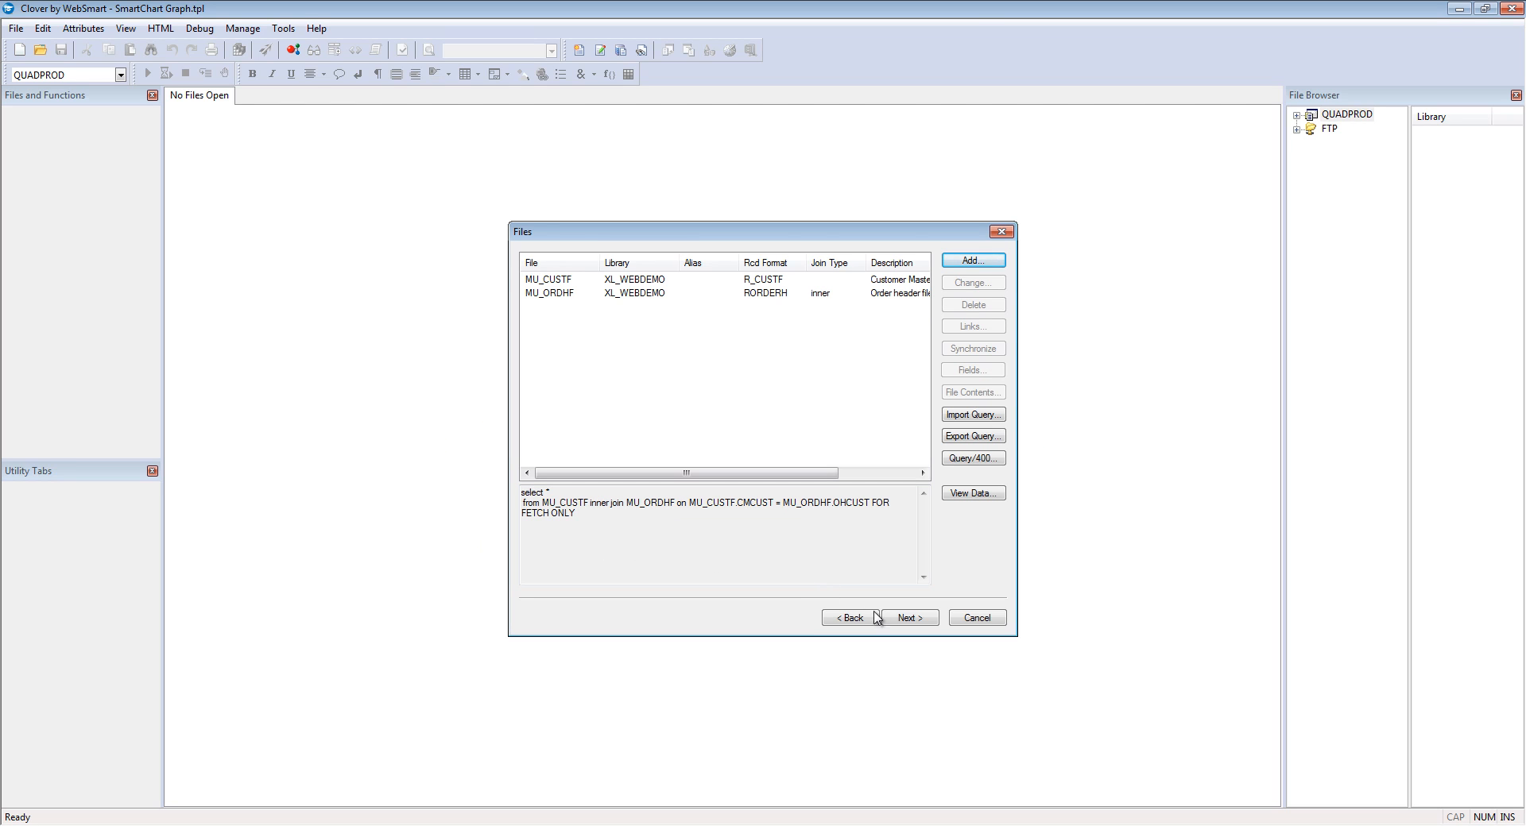
{"action": "left_click", "coordinate": [907, 617]}
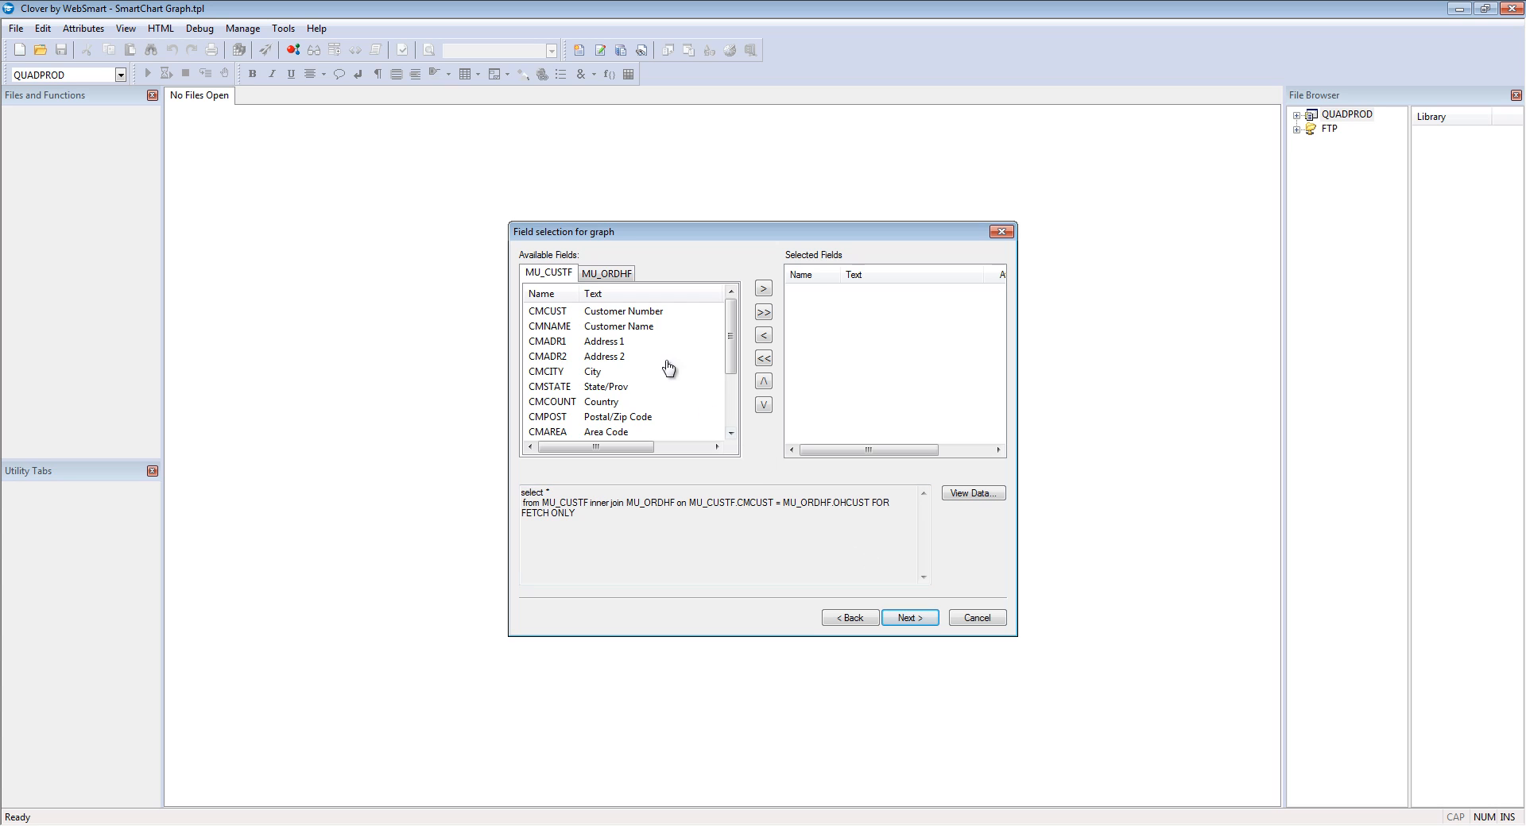
Choose CMNAME from MU_CUSTF and OHOTOT from MU_ORDHF as graph fields and continue
{"action": "left_click", "coordinate": [763, 289]}
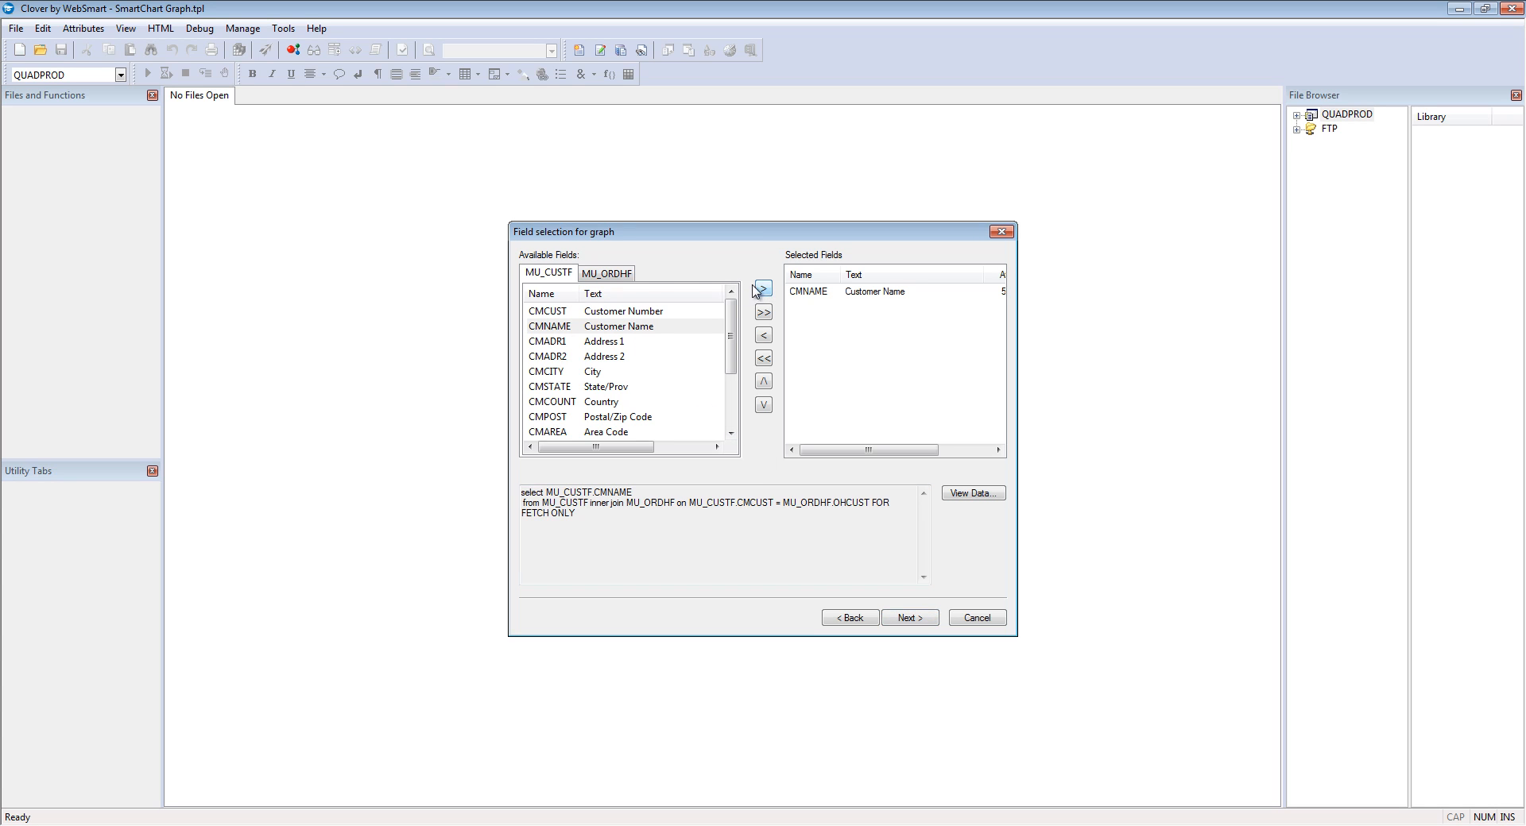
{"action": "left_click", "coordinate": [606, 271]}
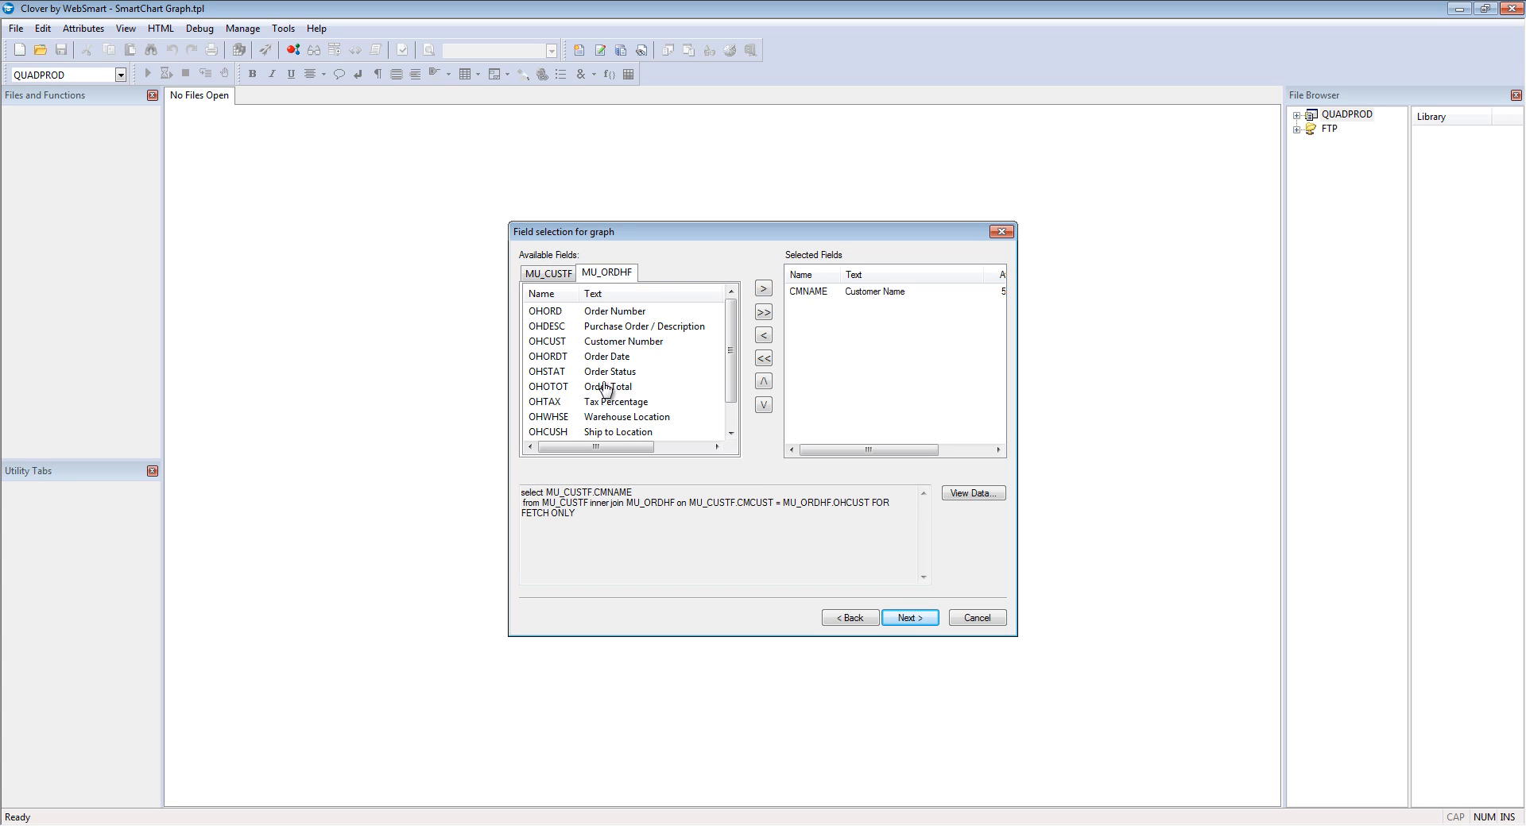
{"action": "left_click", "coordinate": [763, 287]}
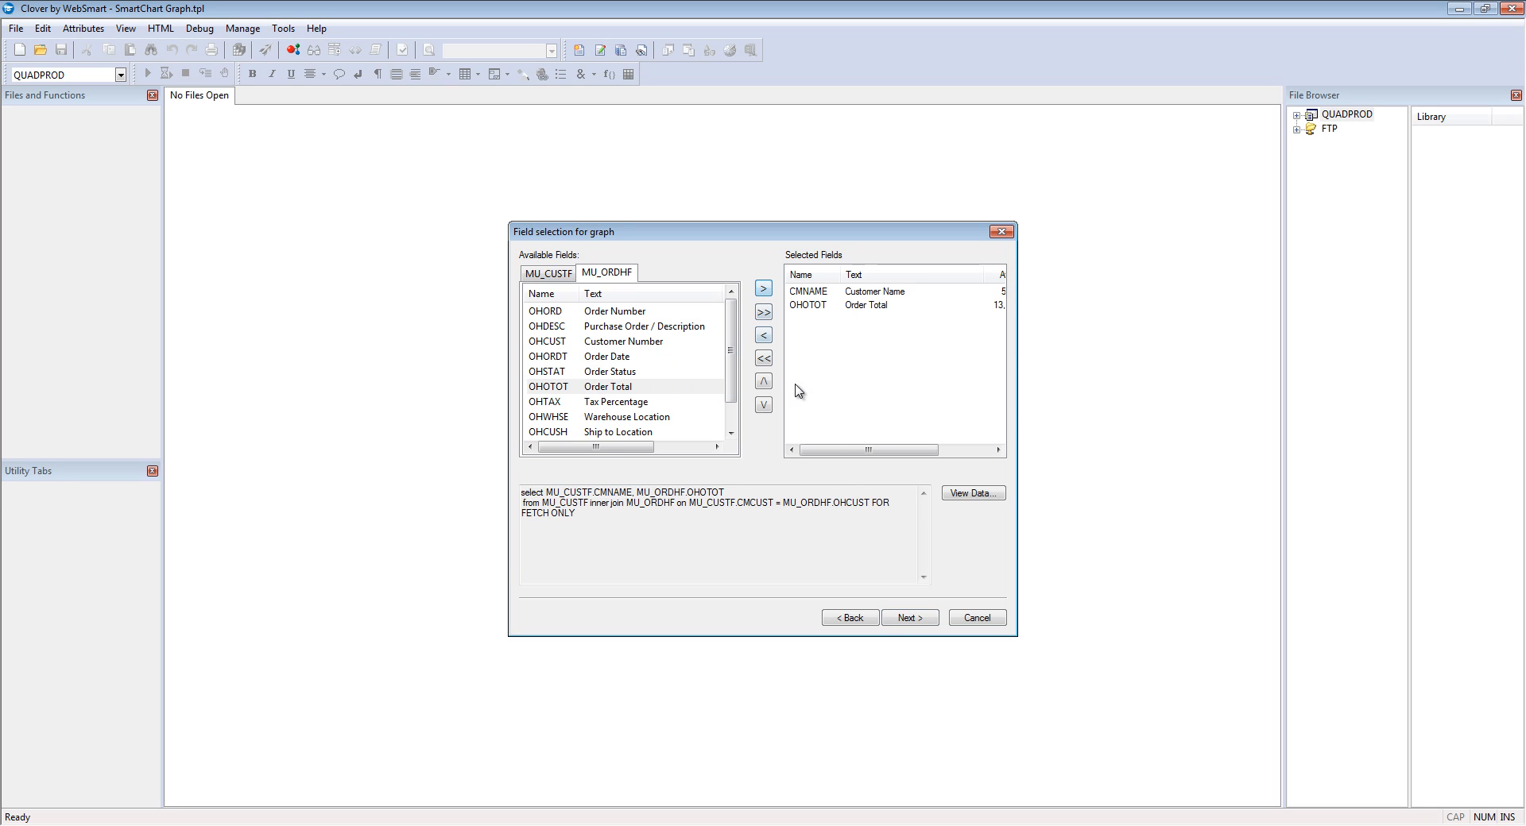
{"action": "left_click", "coordinate": [907, 617]}
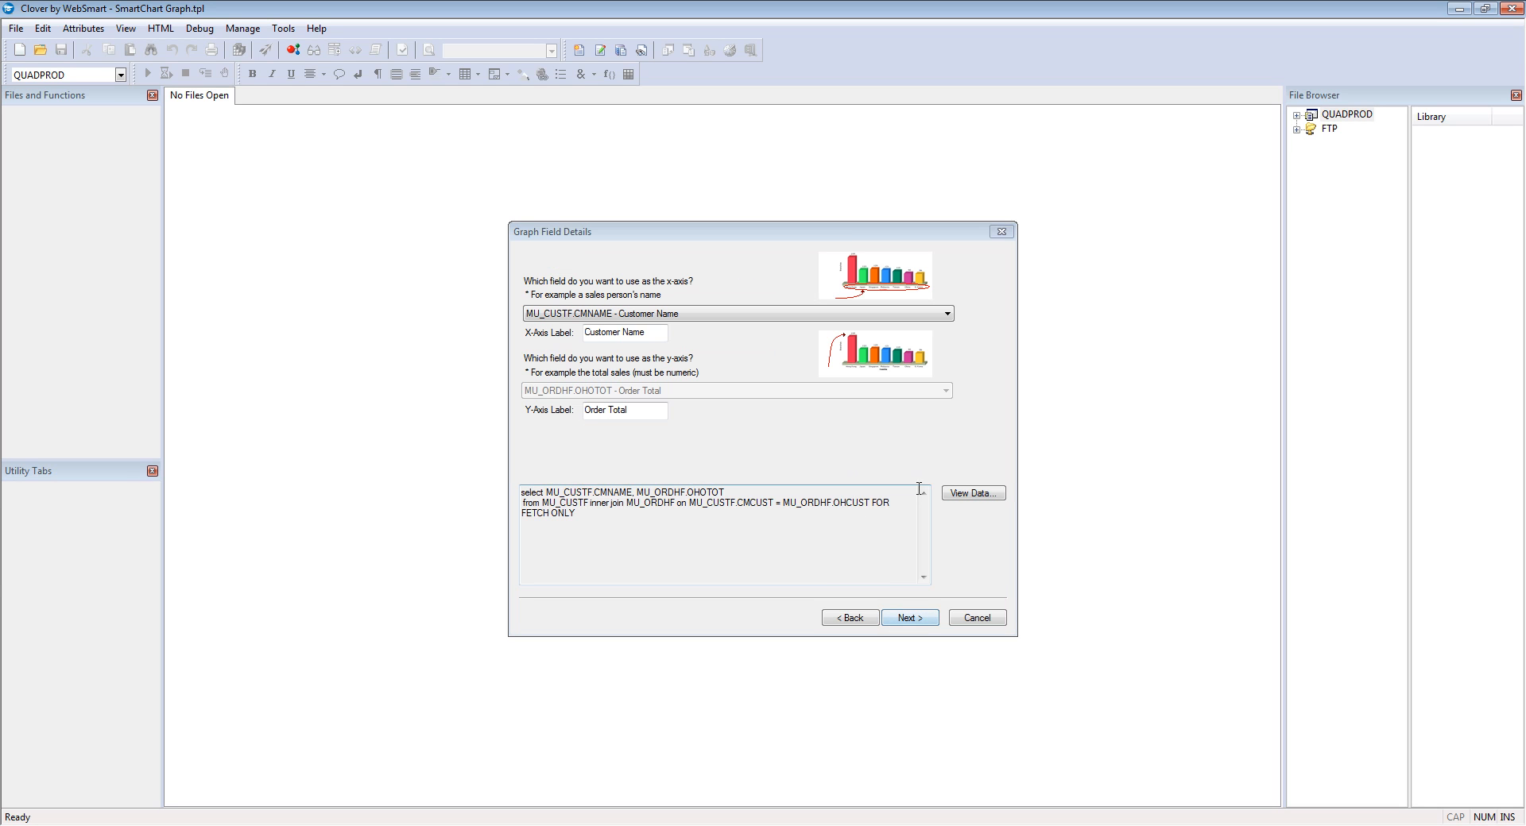
Keep CMNAME as x-axis and OHOTOT as y-axis, sorted by customer name, and continue
{"action": "left_click", "coordinate": [944, 313]}
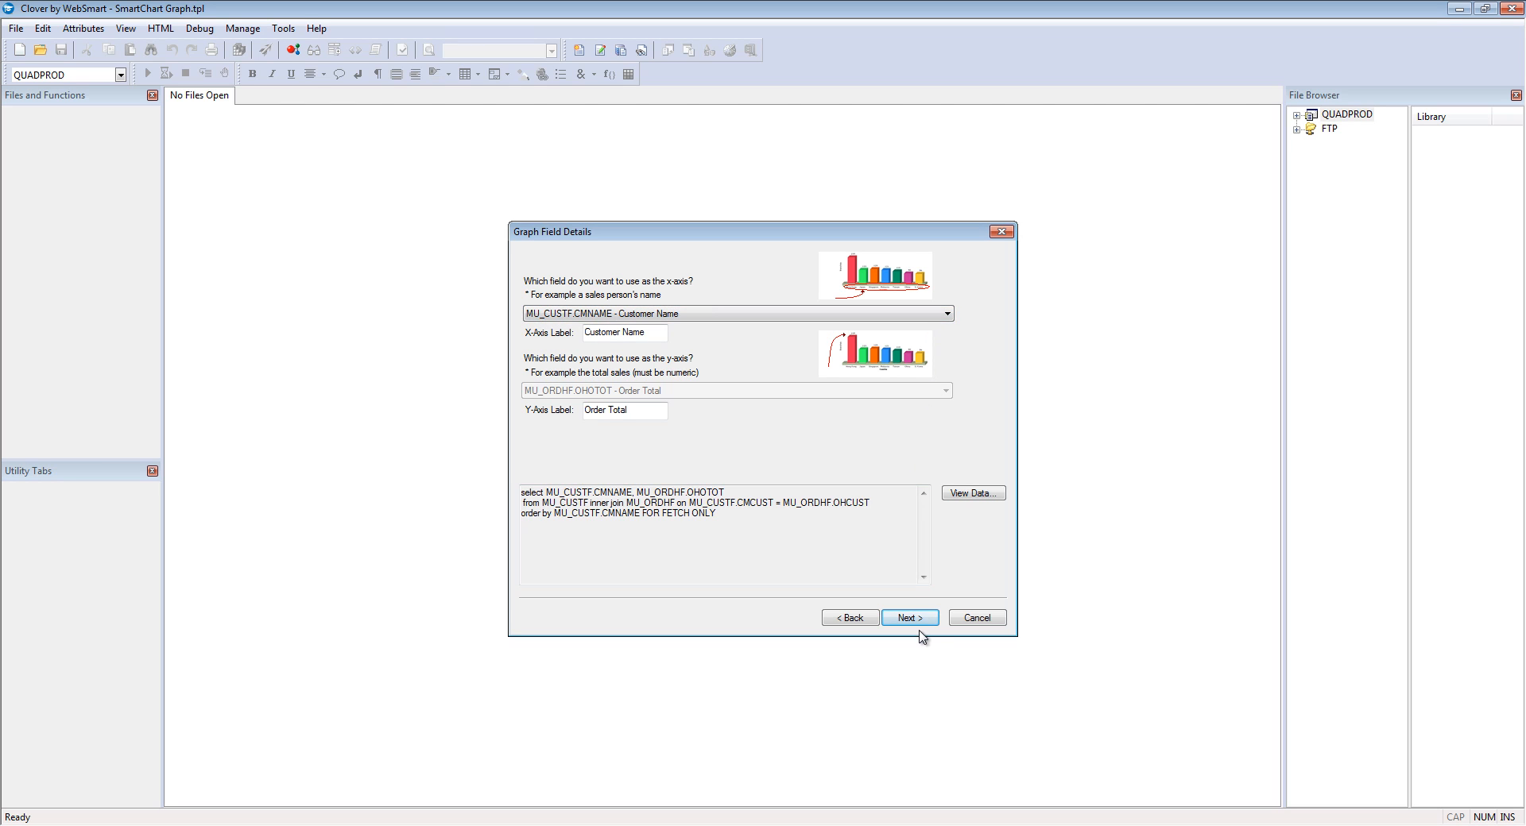
{"action": "left_click", "coordinate": [908, 619]}
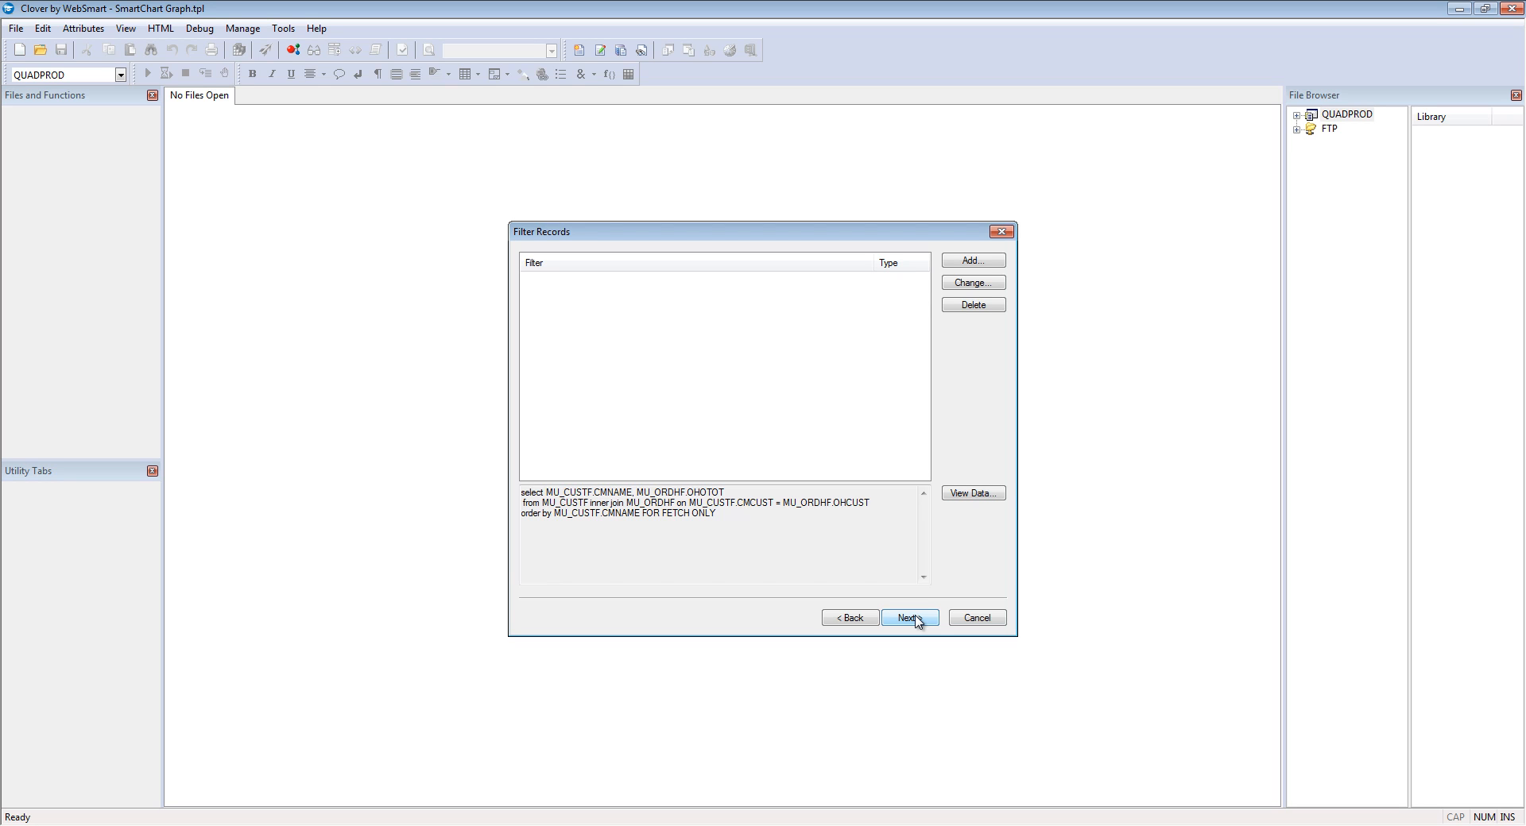
Skip record filtering, keep graph type 3D Bar, and finish to show the chart in Firefox
{"action": "left_click", "coordinate": [909, 617]}
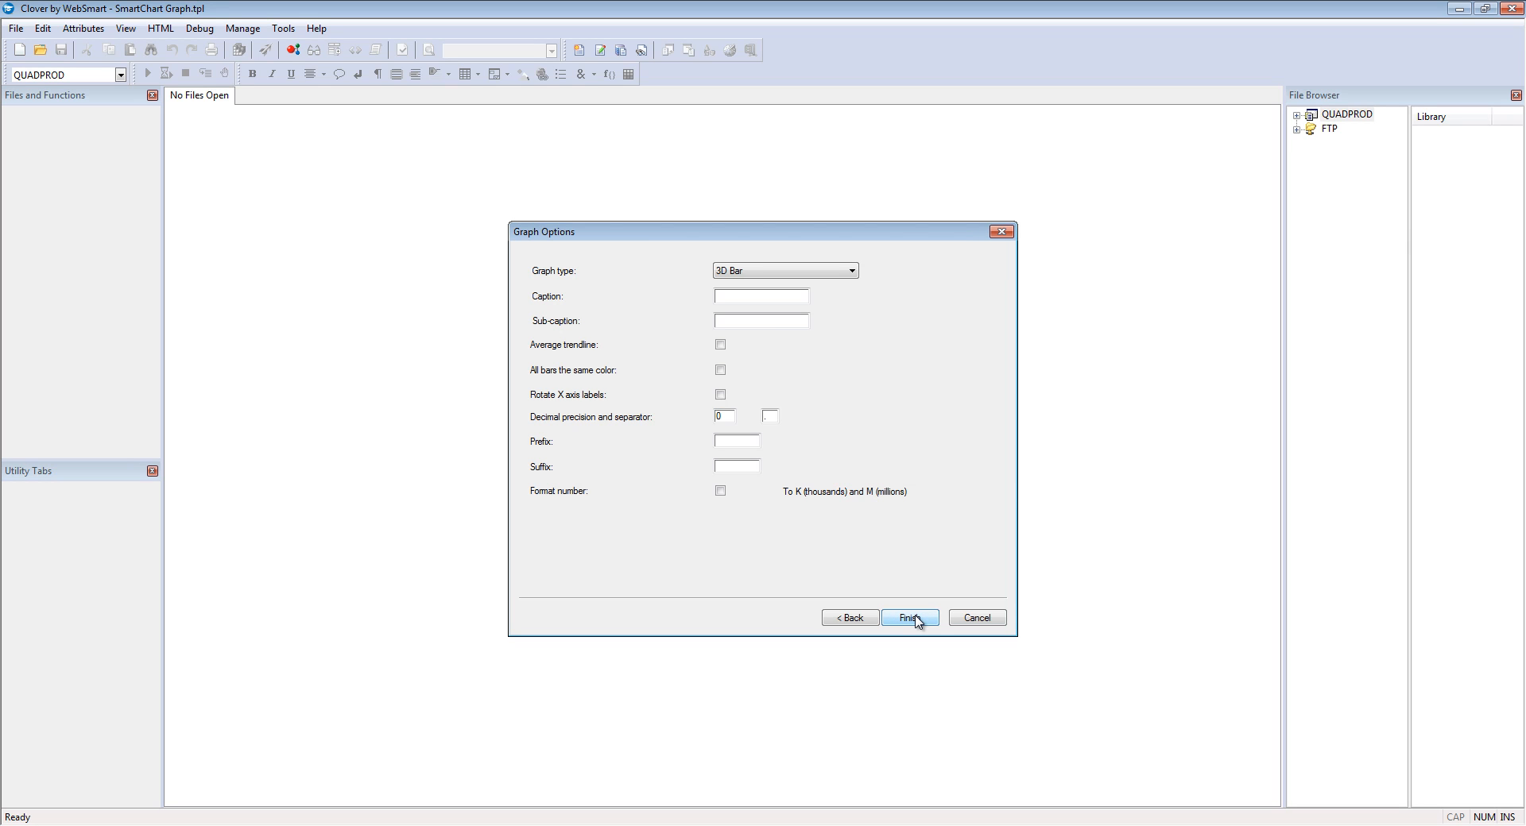
{"action": "left_click", "coordinate": [849, 270]}
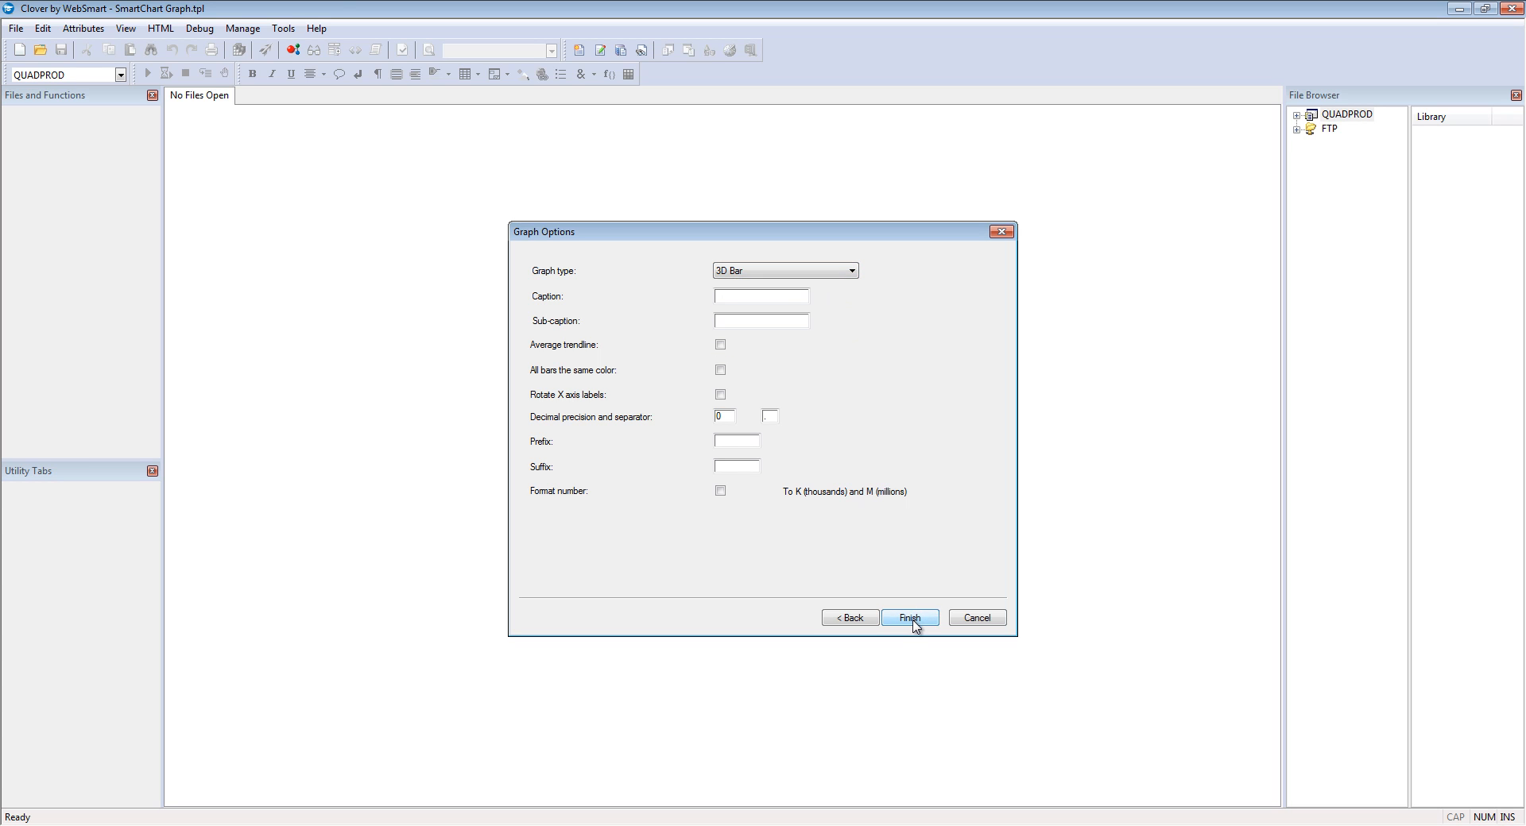
{"action": "left_click", "coordinate": [908, 617]}
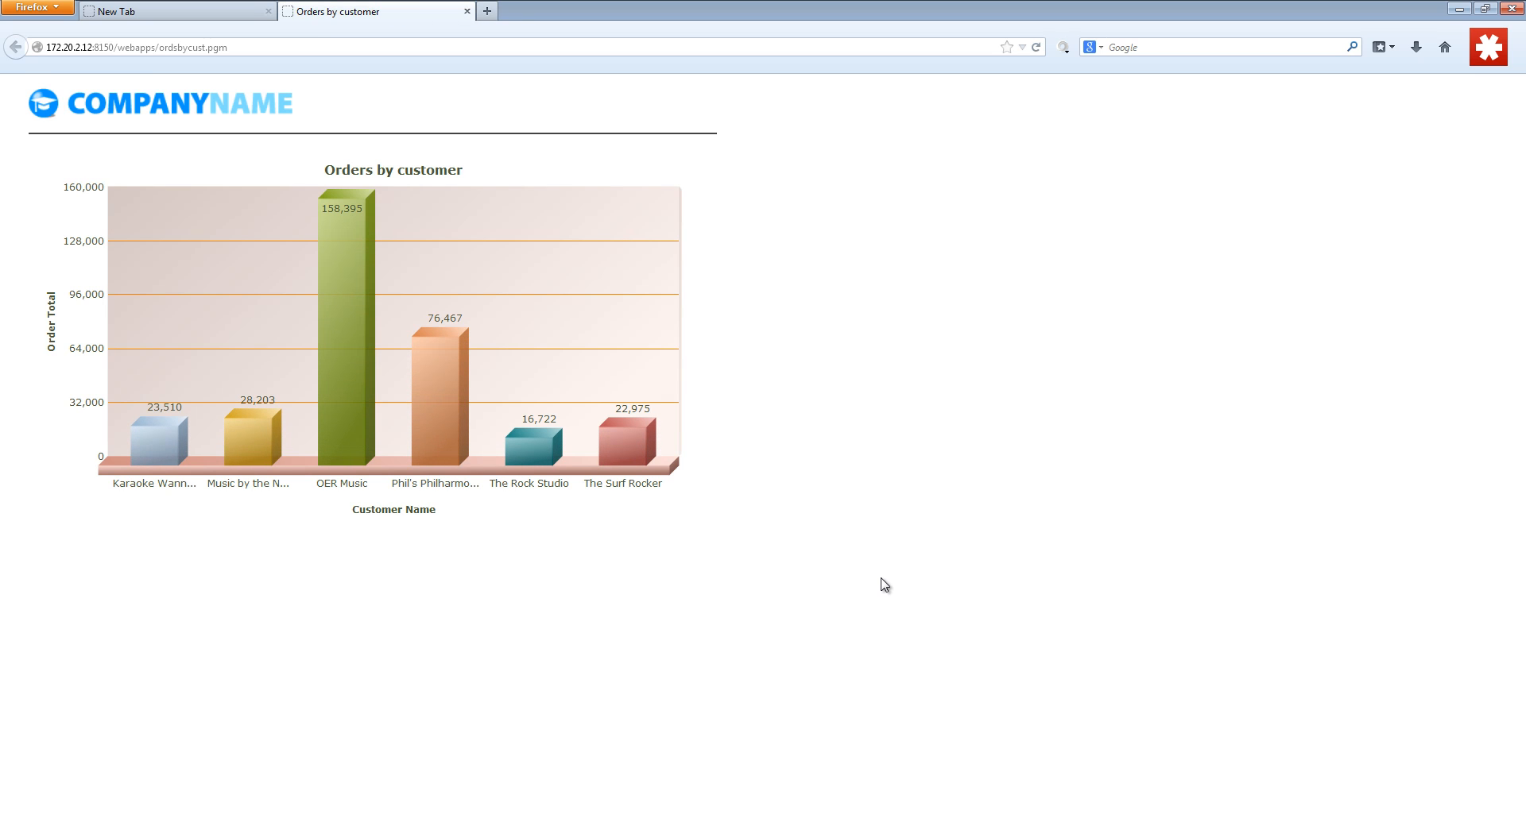